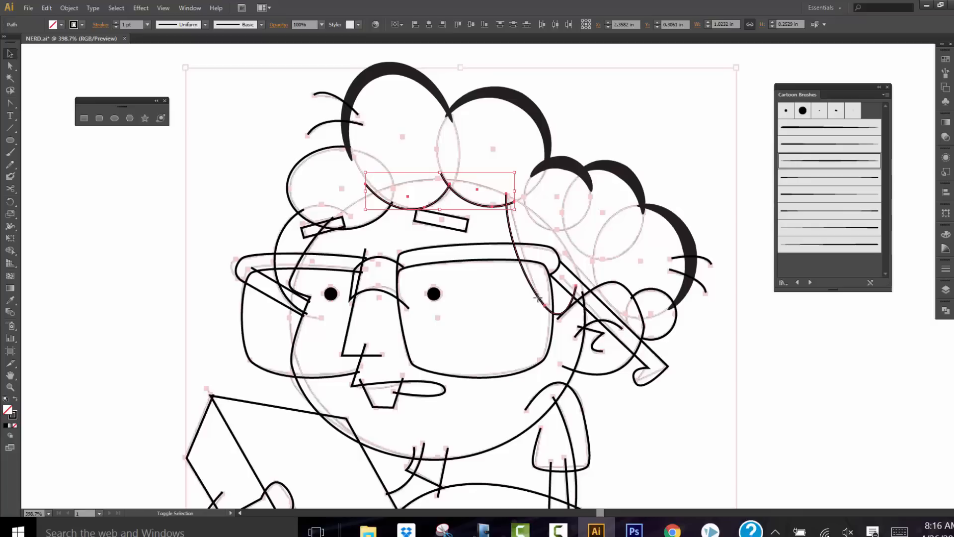
Step: Give the forehead hairline arcs thick tapered cartoon brush strokes
left_click(829, 161)
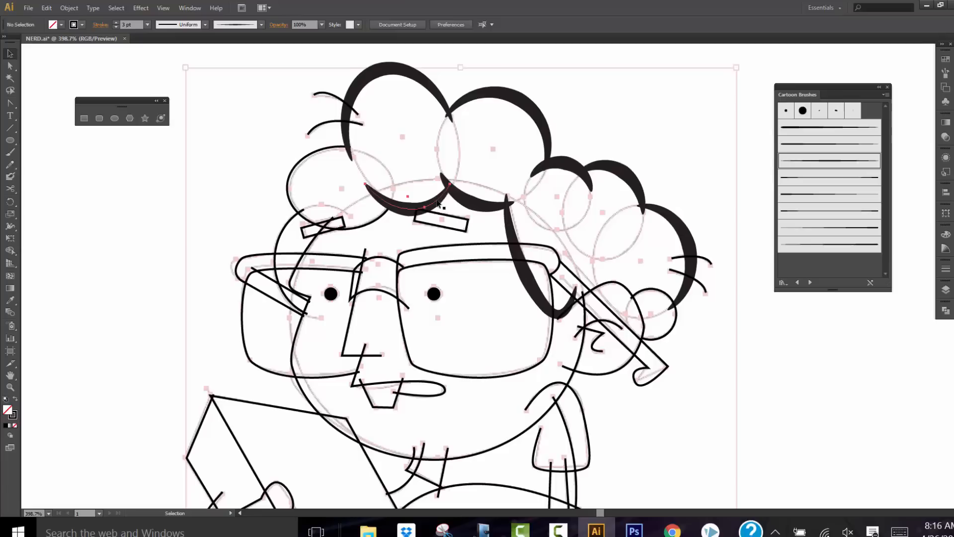
left_click(408, 196)
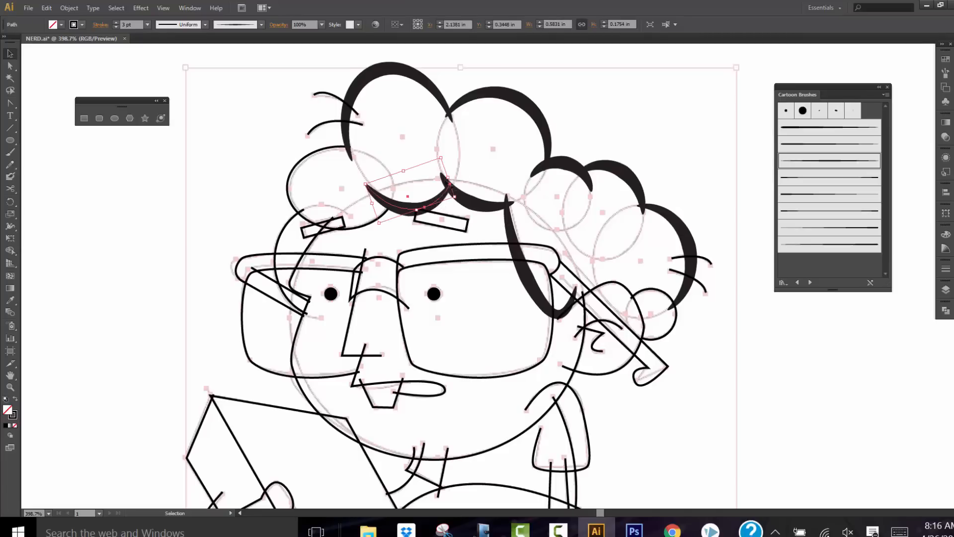
mouse_move(717, 212)
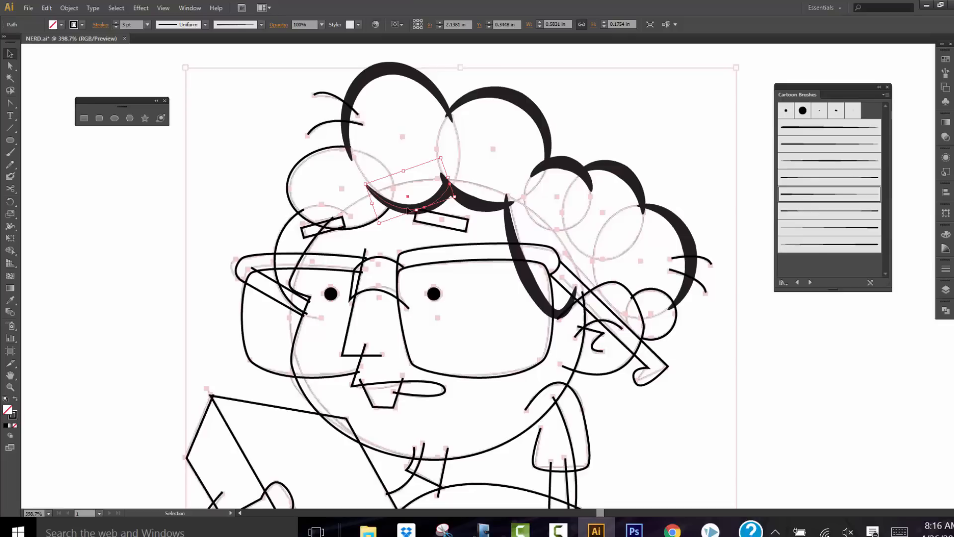
left_click(322, 189)
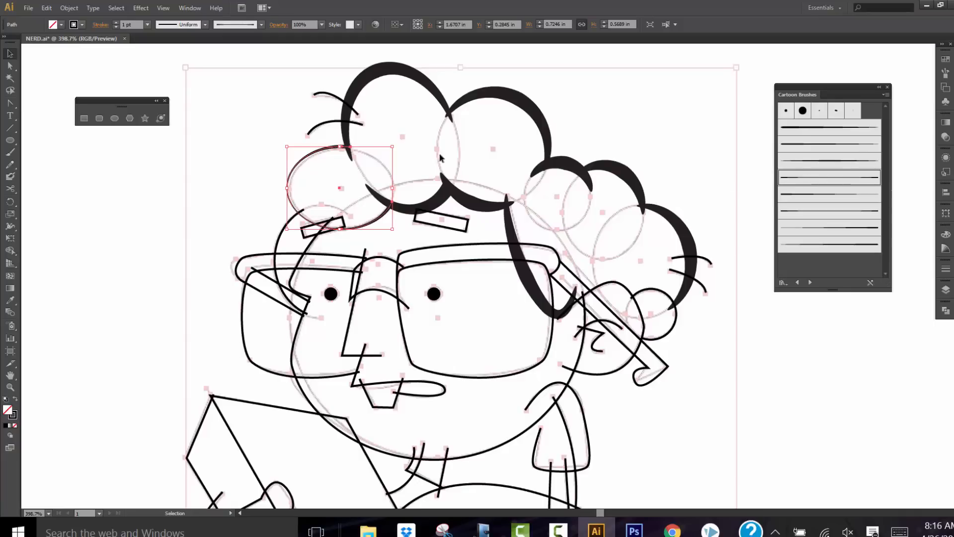
mouse_move(298, 155)
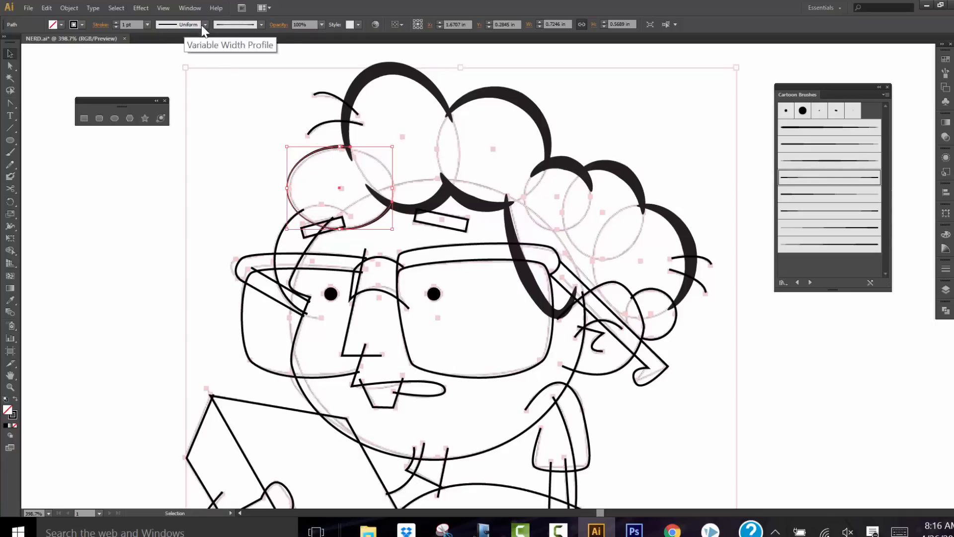
mouse_move(237, 24)
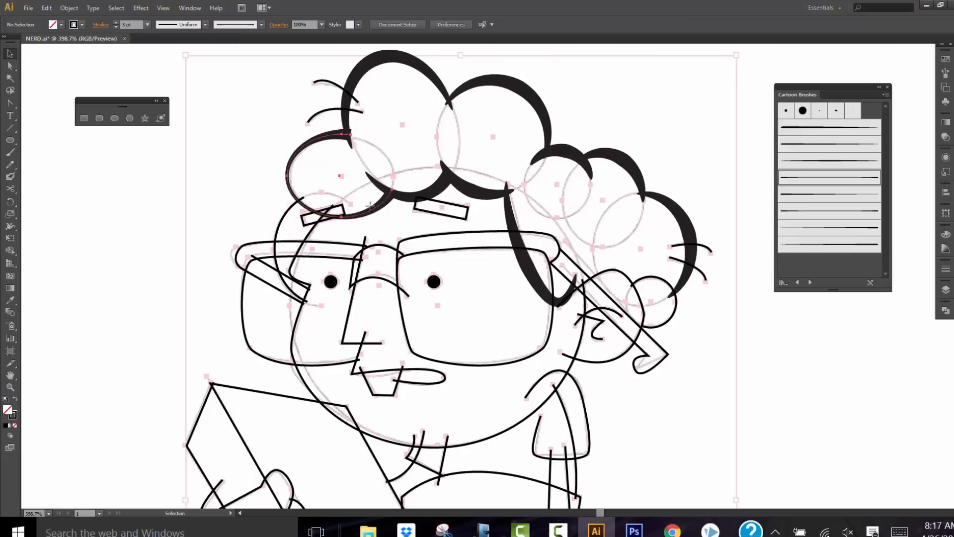
Step: Apply bold tapered strokes to the upper-left hair curl and the small curl behind the ear
left_click(329, 173)
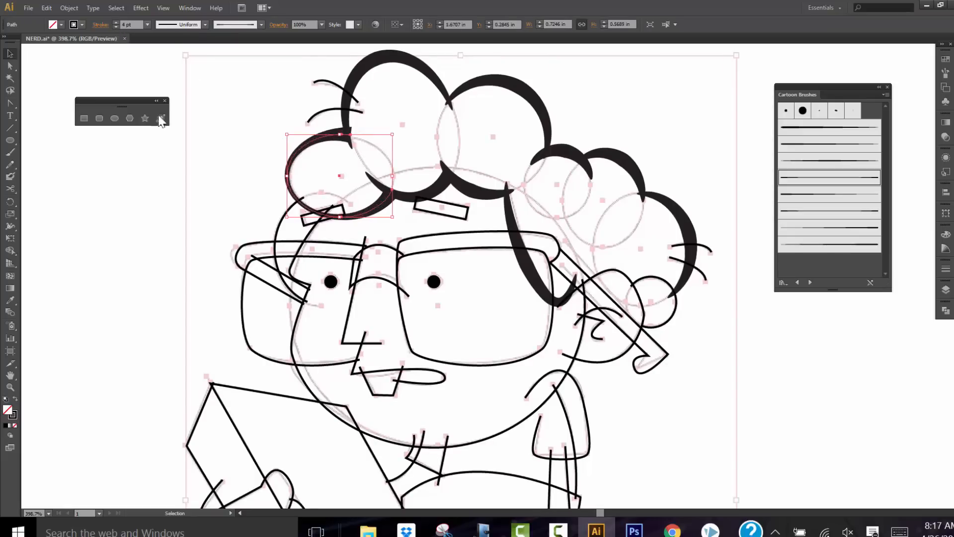
left_click(464, 277)
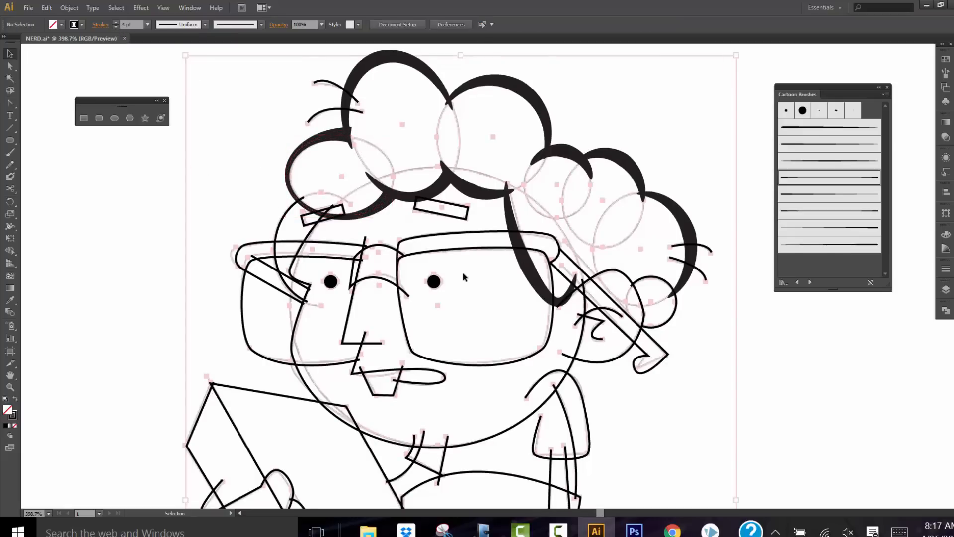
left_click(652, 301)
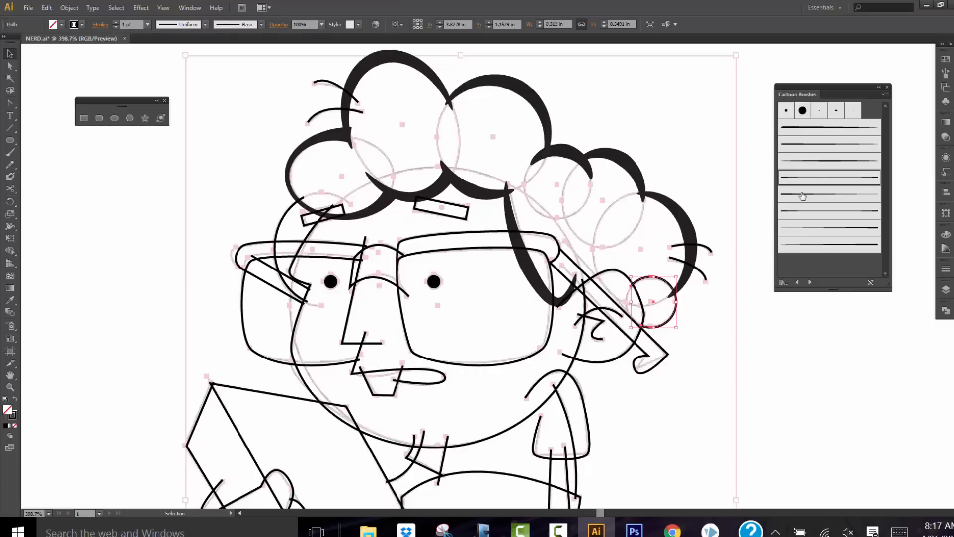
mouse_move(817, 181)
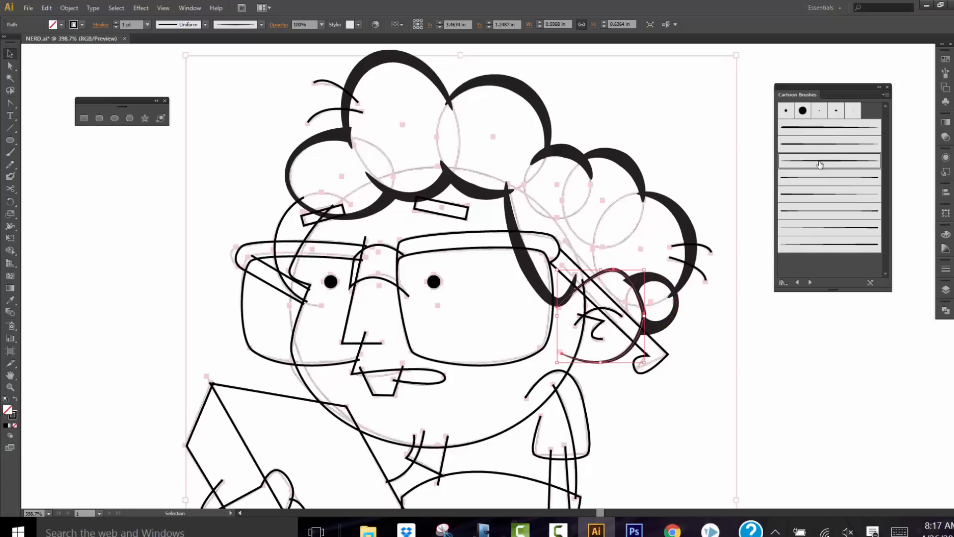
mouse_move(118, 28)
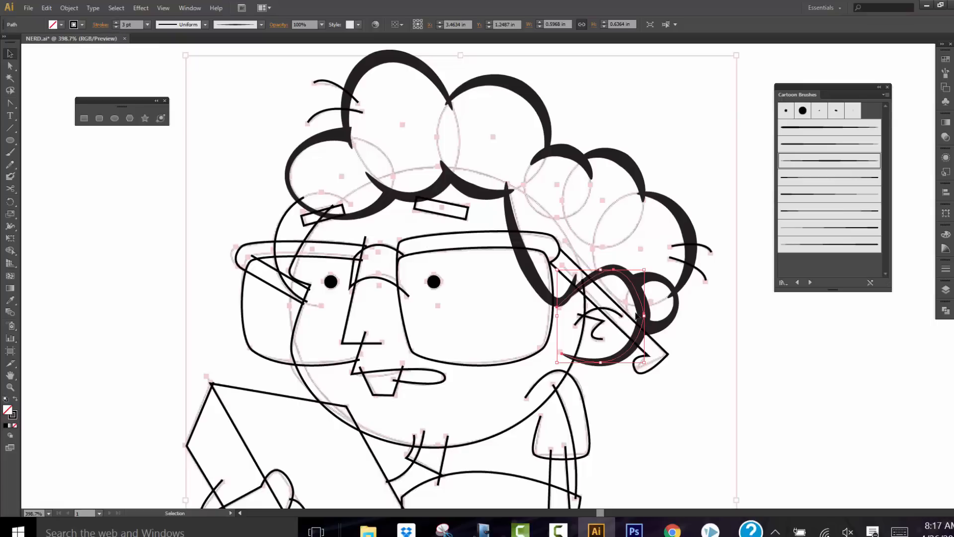
mouse_move(559, 319)
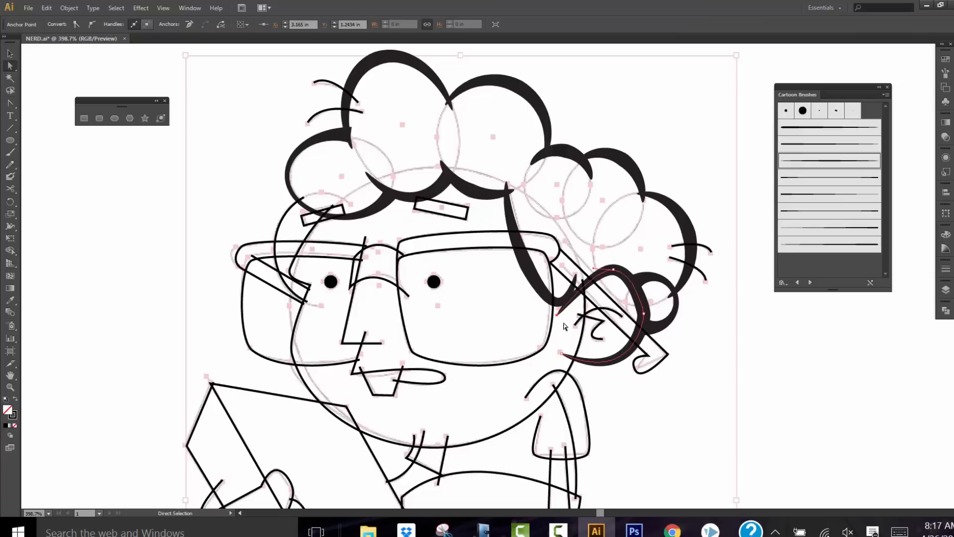
mouse_move(591, 311)
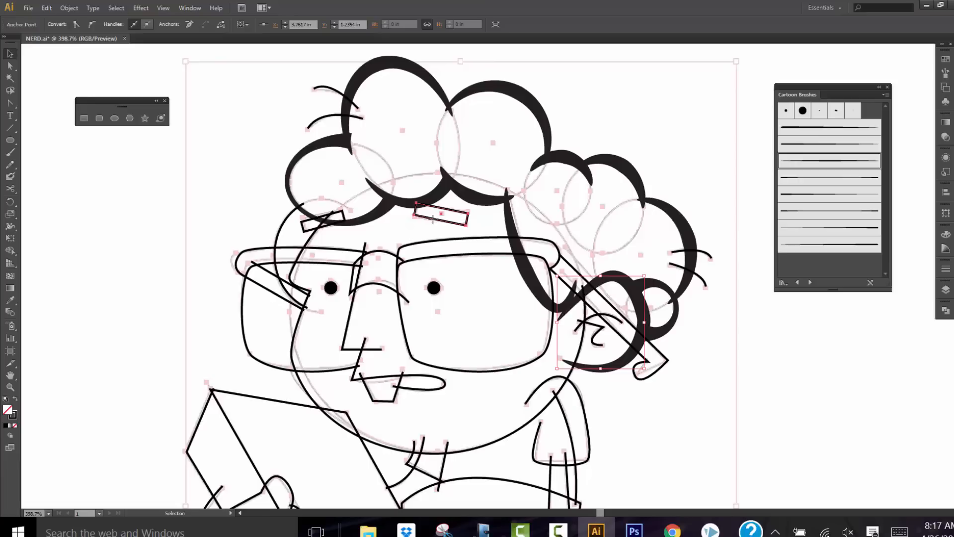
Step: Make the right eyebrow a solid black bar with no stroke, then target the left one
left_click(438, 214)
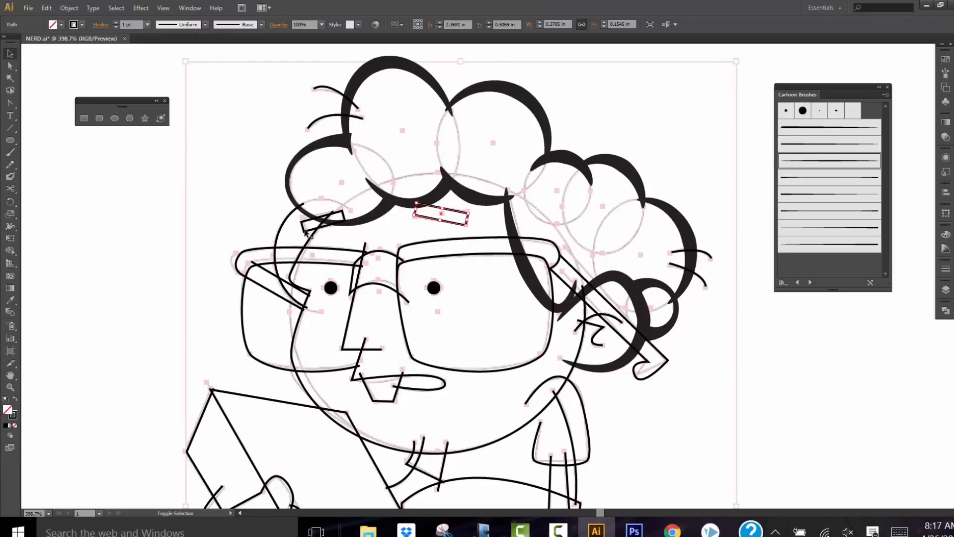
left_click(326, 218)
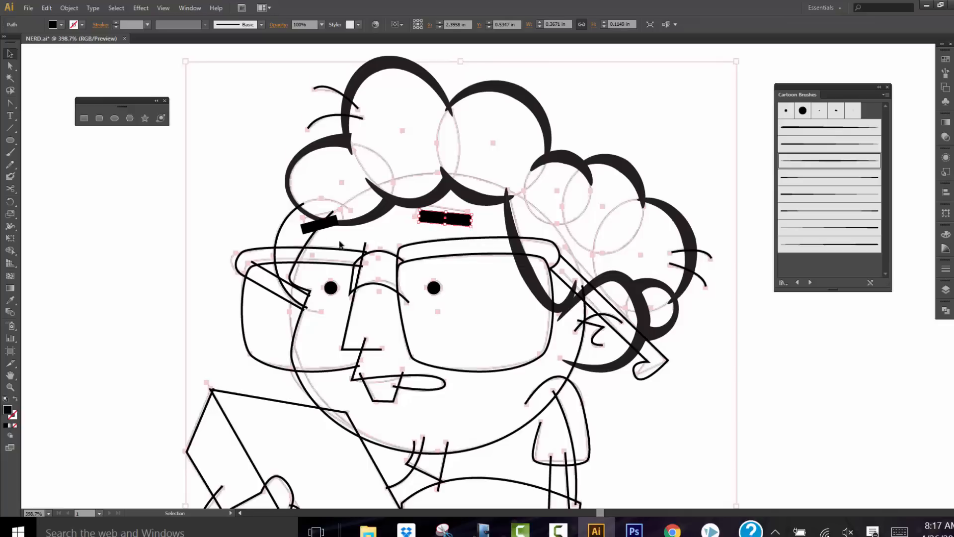
left_click(412, 204)
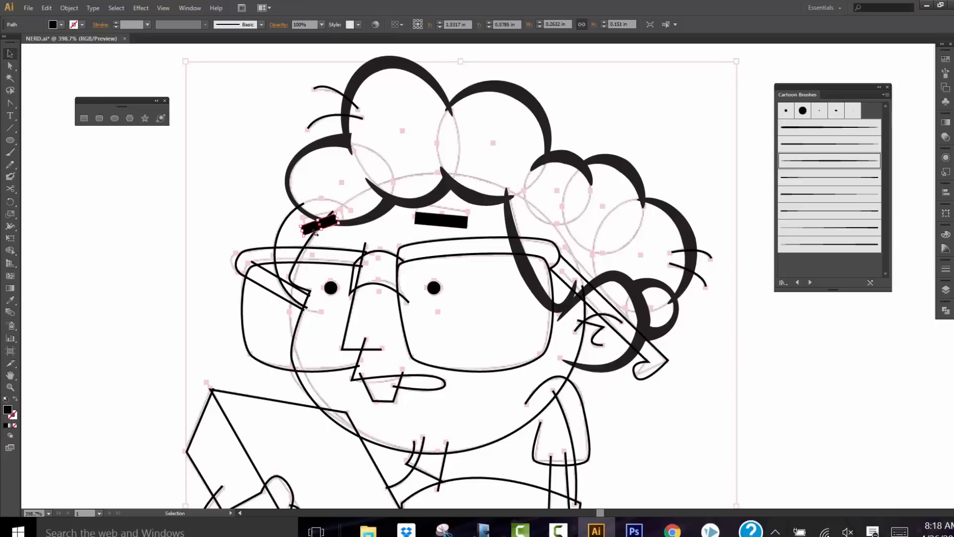
Step: Make the left eyebrow a matching solid black bar
left_click(340, 233)
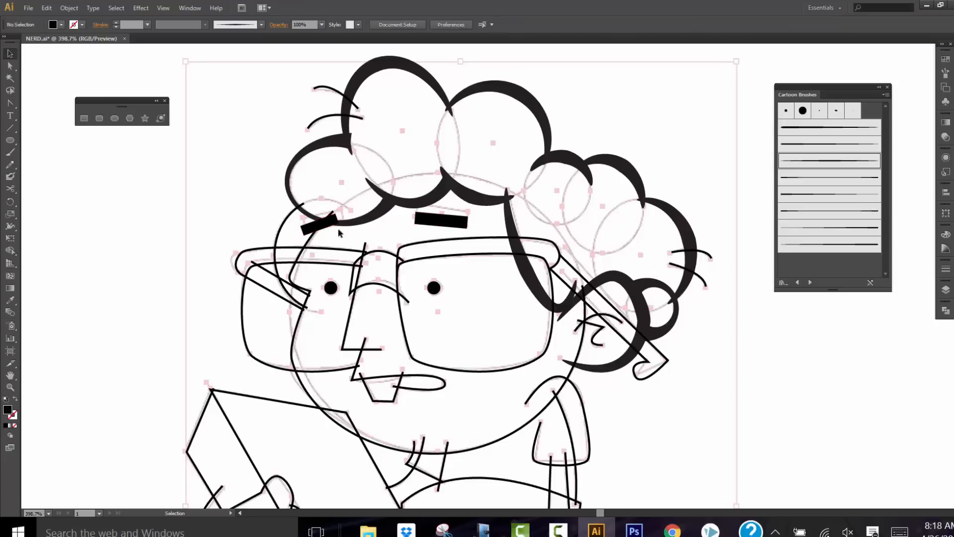
mouse_move(421, 242)
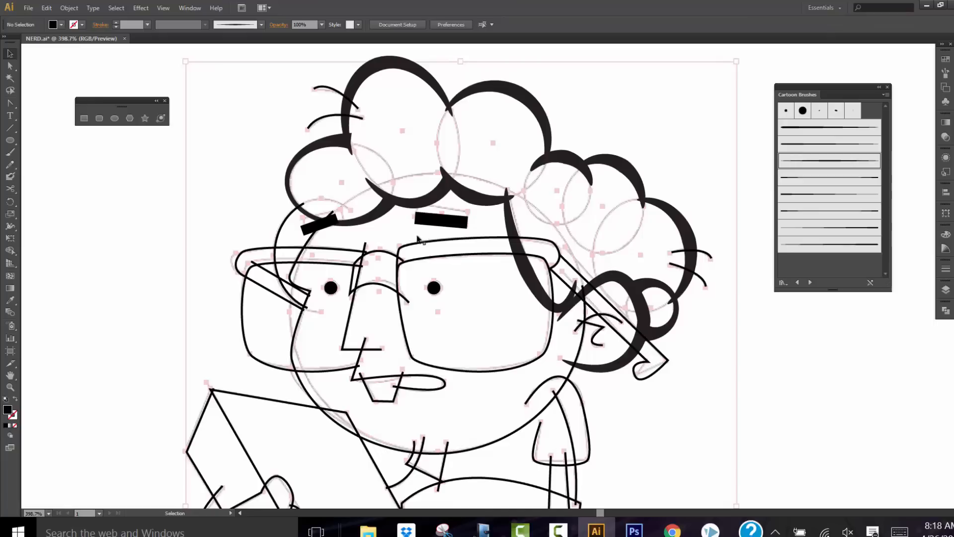
left_click(316, 225)
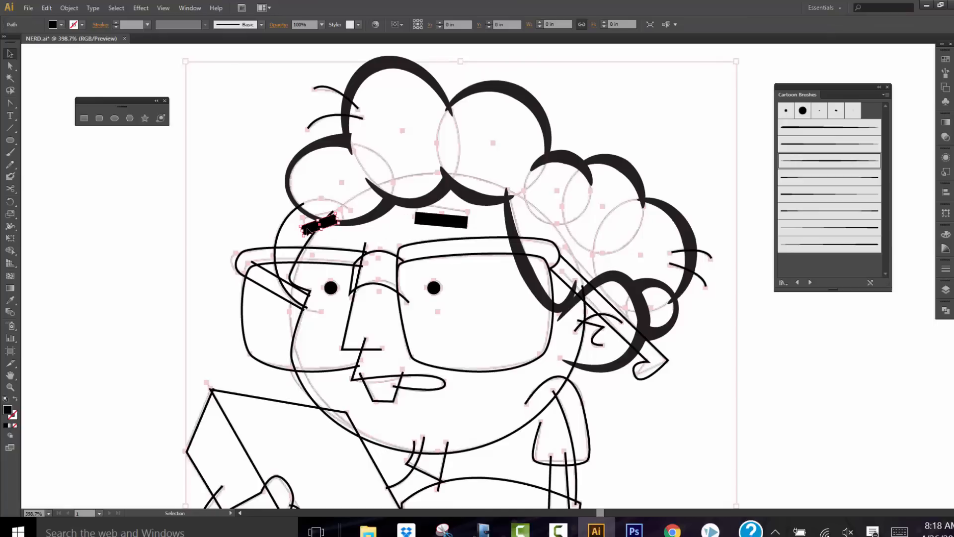
left_click(316, 229)
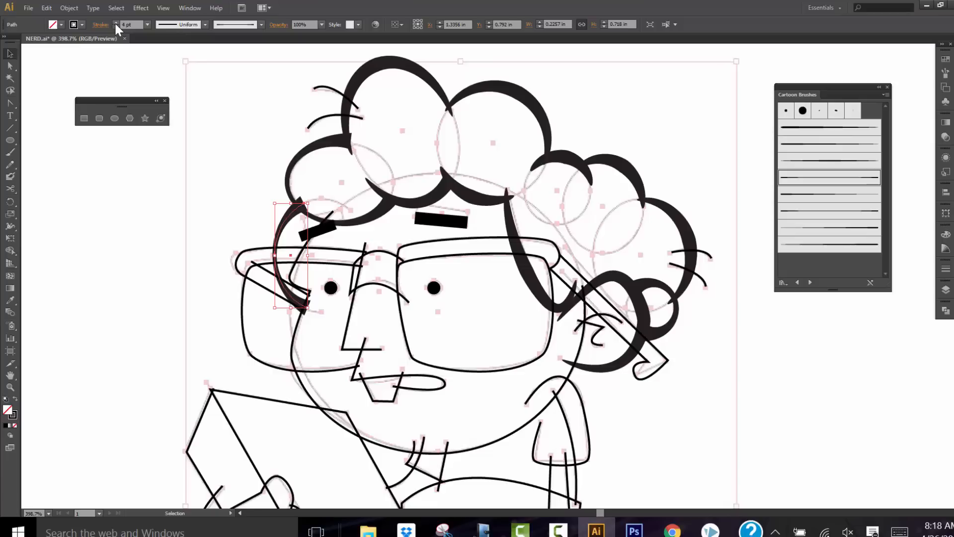
Step: Review the thickened cheek curve beside the left lens and move down to the nose
left_click(192, 222)
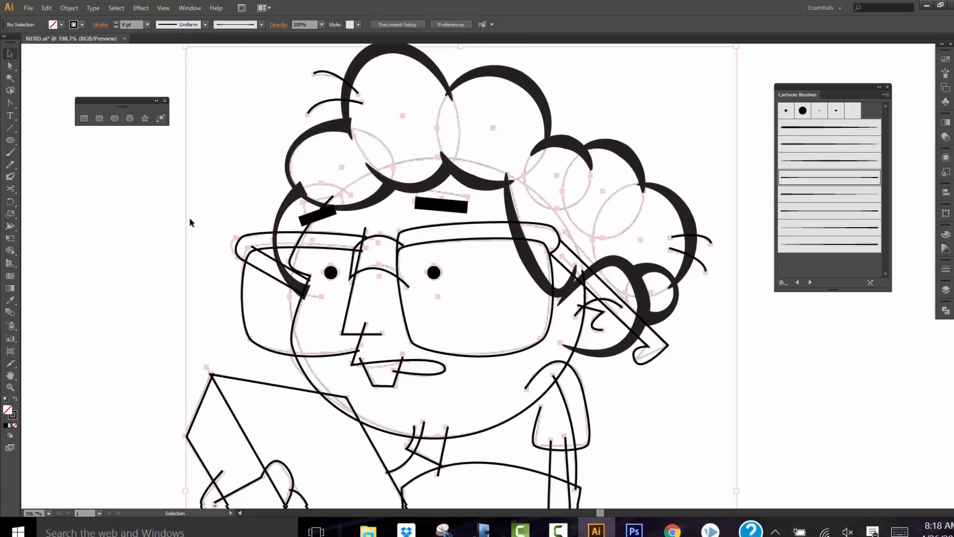
scroll("down", 3)
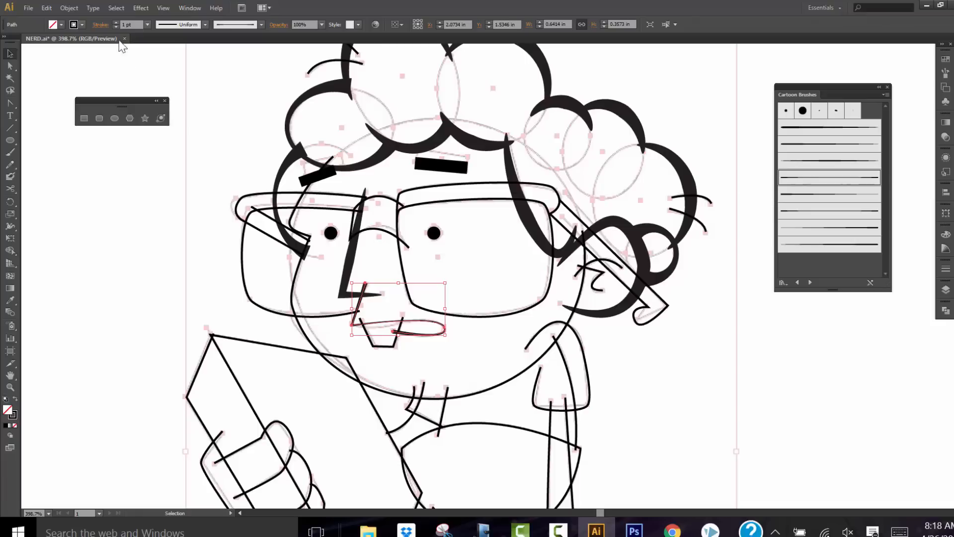
Step: Raise the stroke weight on the mouth's teeth shape so it reads bolder
left_click(132, 24)
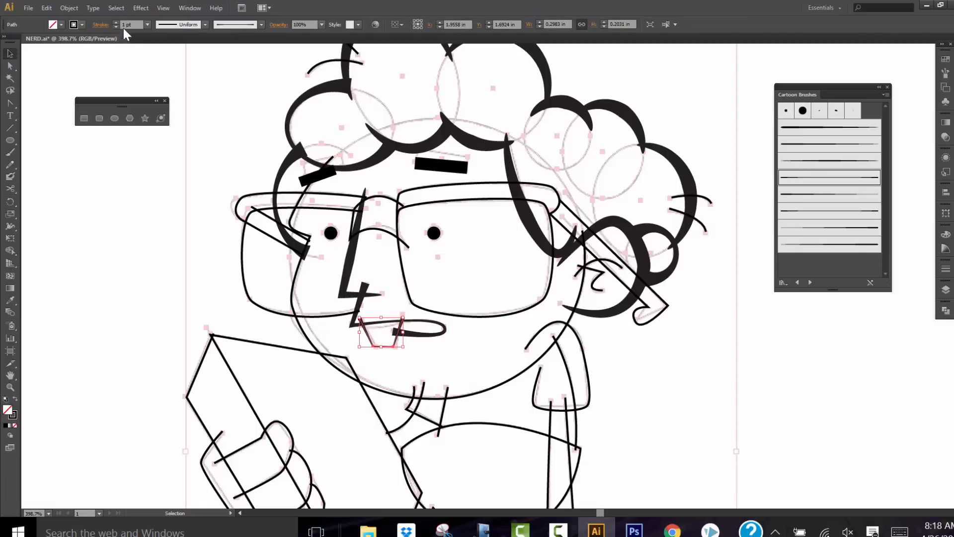
mouse_move(130, 24)
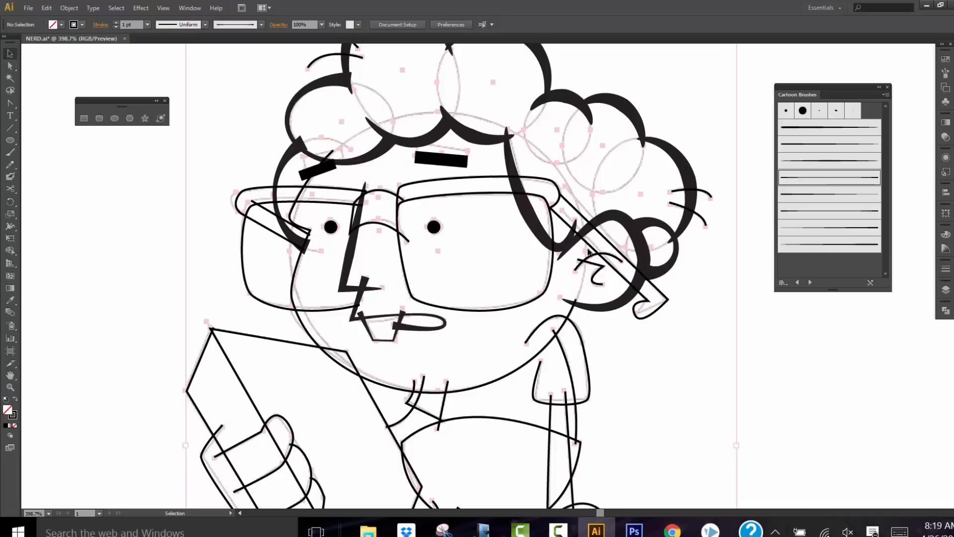
mouse_move(572, 298)
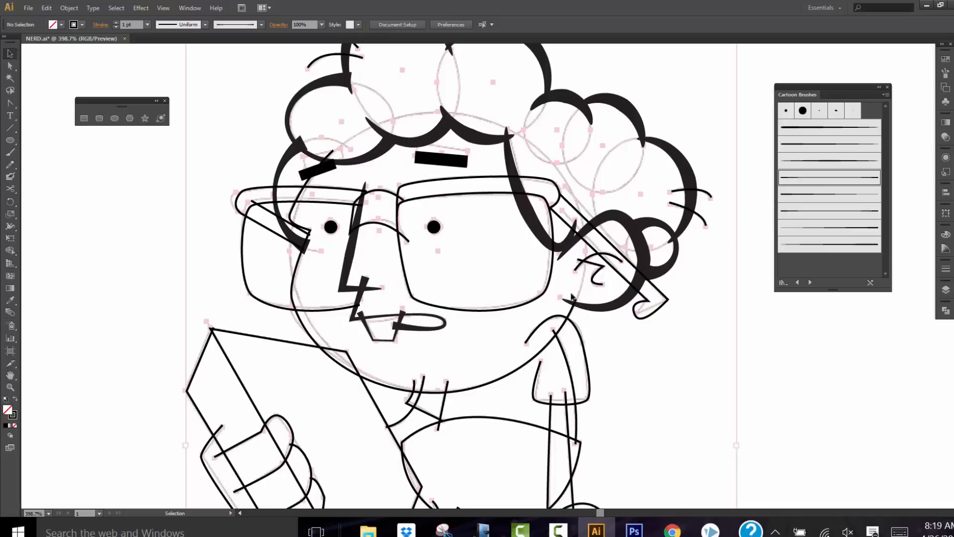
mouse_move(579, 307)
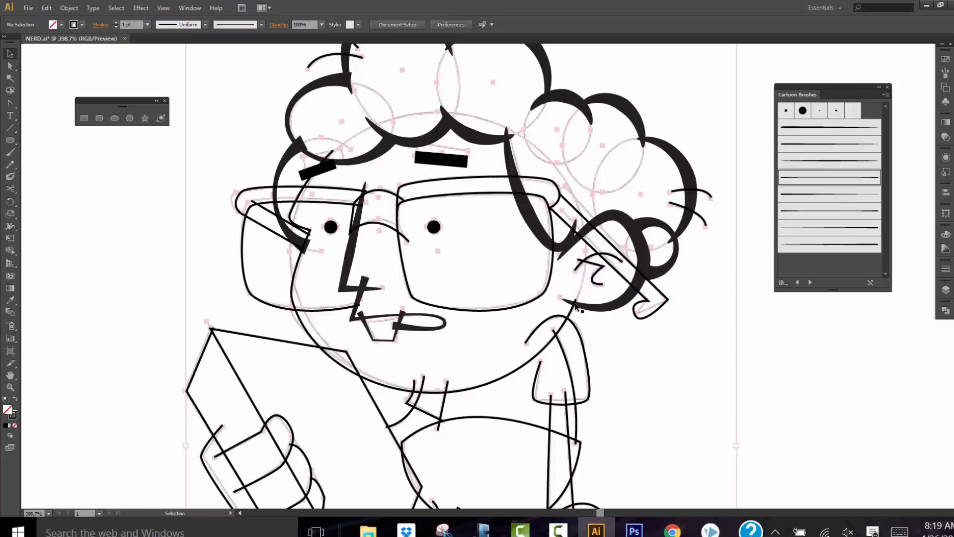
mouse_move(614, 173)
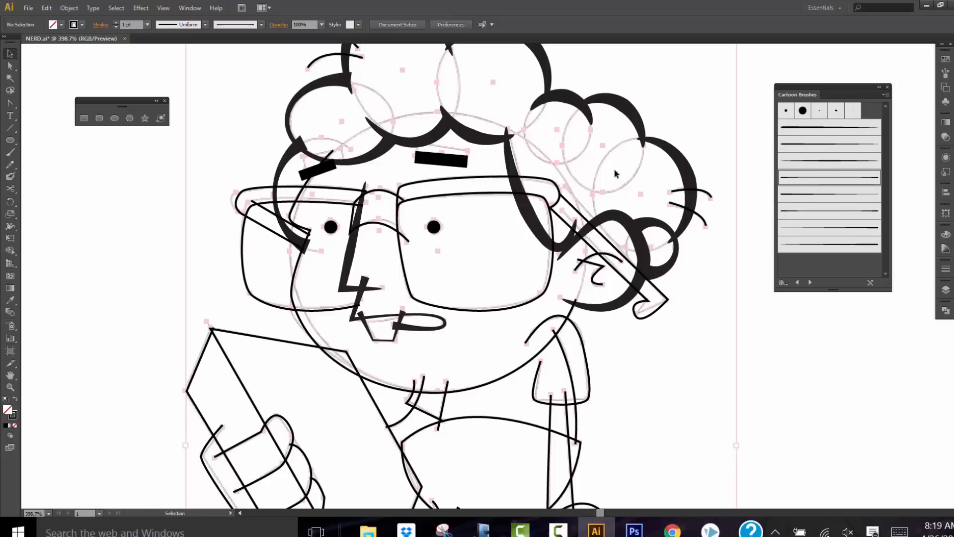
mouse_move(265, 51)
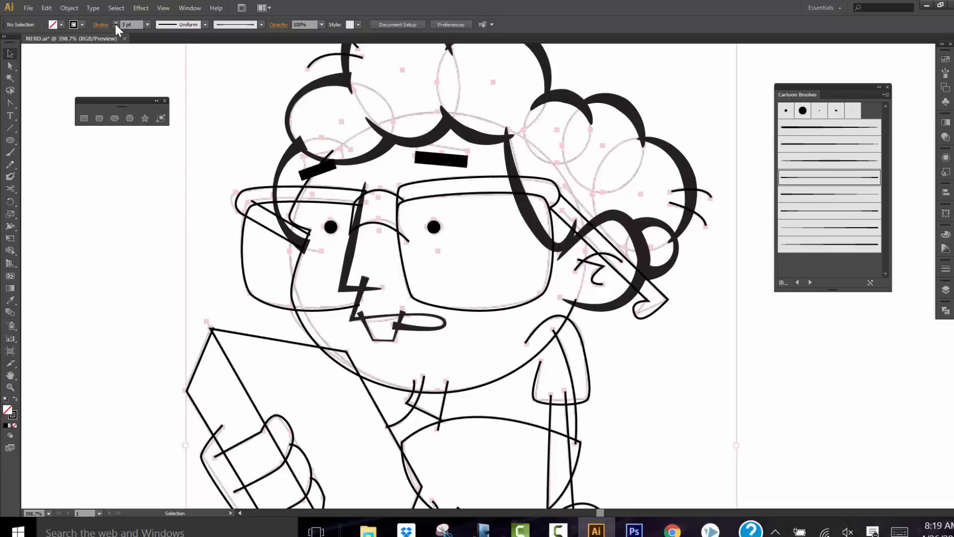
Step: Give the large round head outline a heavy tapered stroke at 2 pt weight
left_click(433, 271)
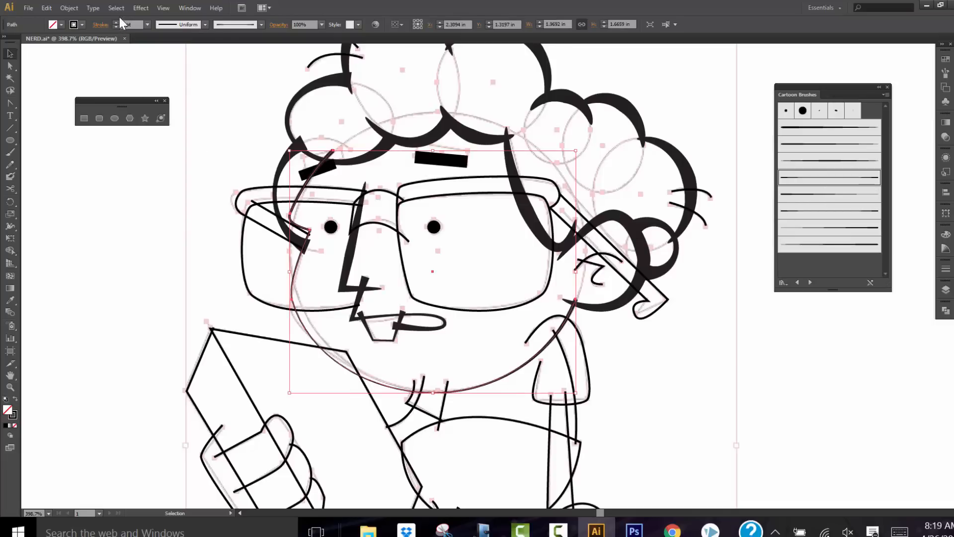
left_click(132, 24)
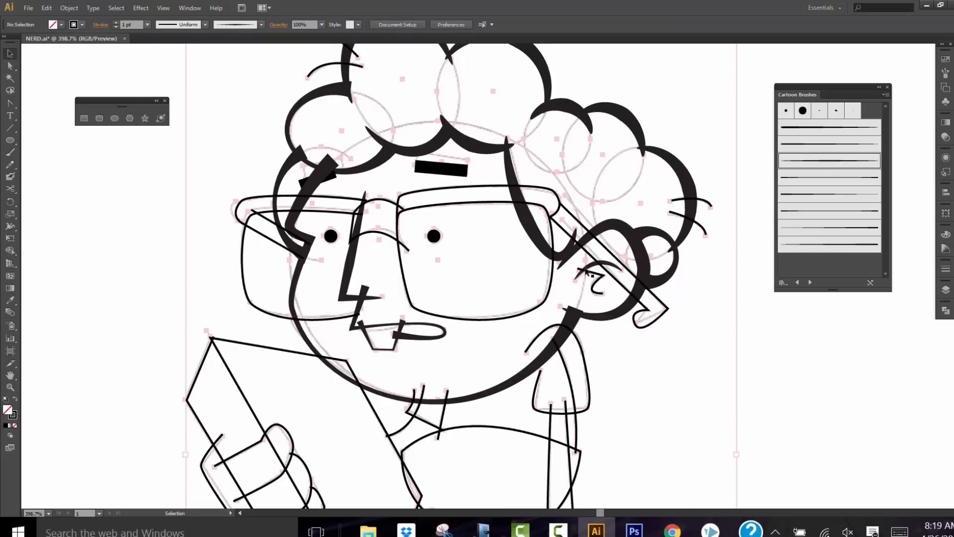
left_click(590, 270)
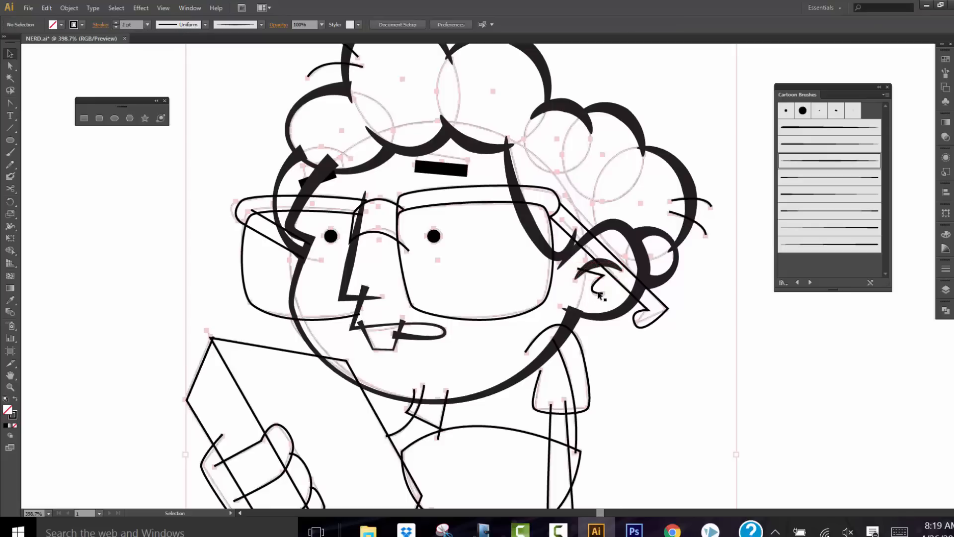
Step: Apply Art Brush 5 tapered strokes to the ear curl, collar lines and arm outline
left_click(591, 280)
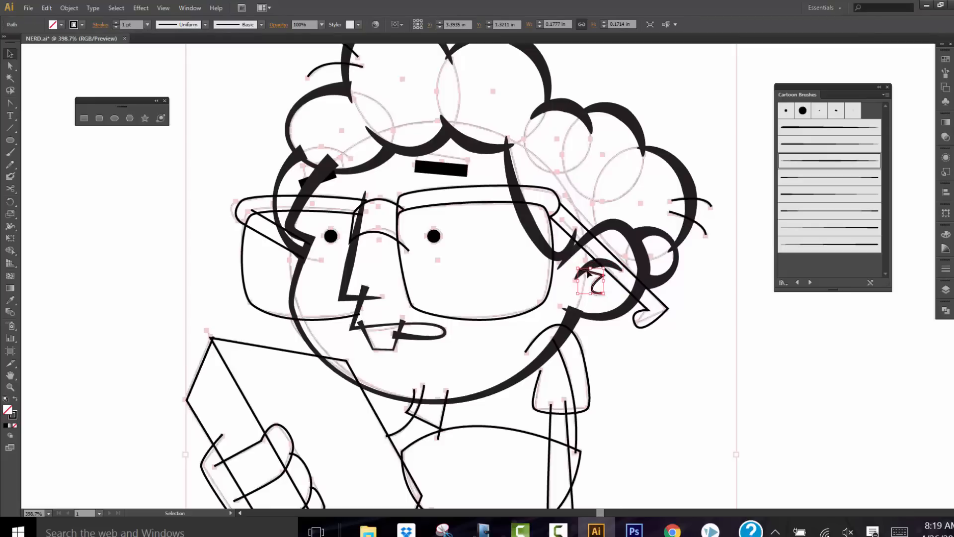
mouse_move(826, 195)
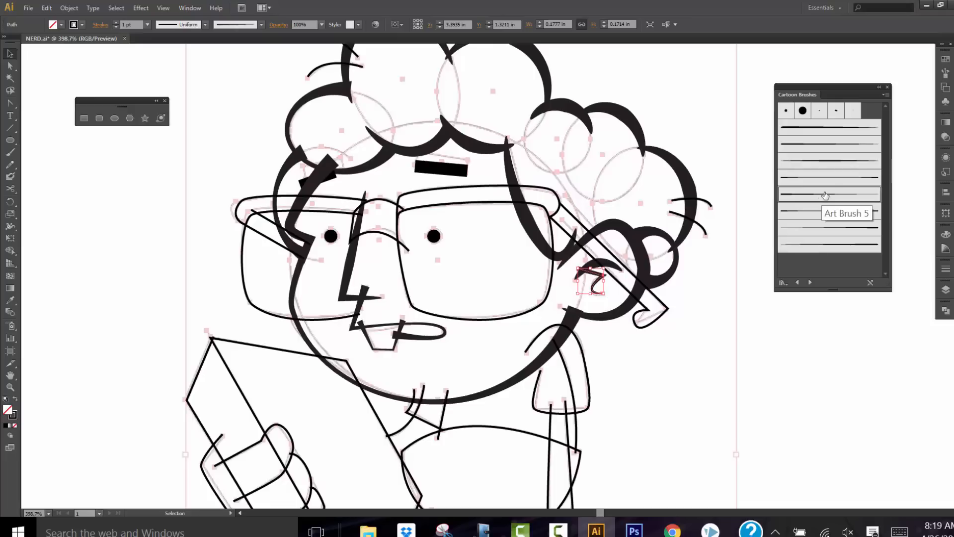
mouse_move(131, 37)
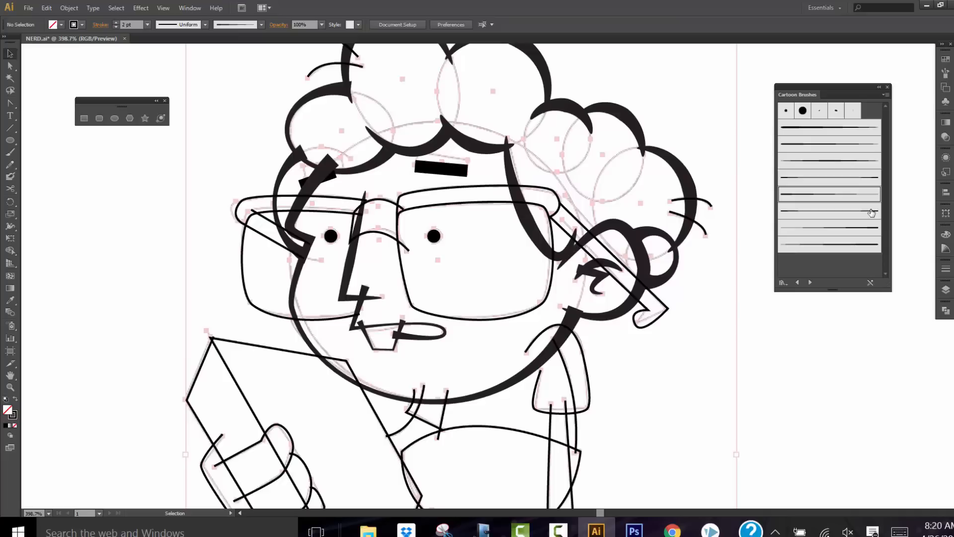
mouse_move(799, 205)
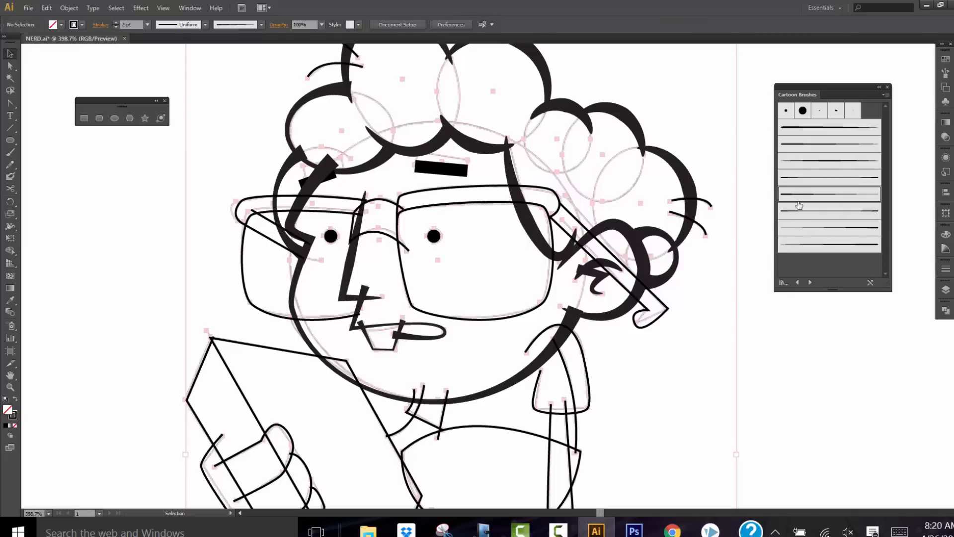
mouse_move(734, 227)
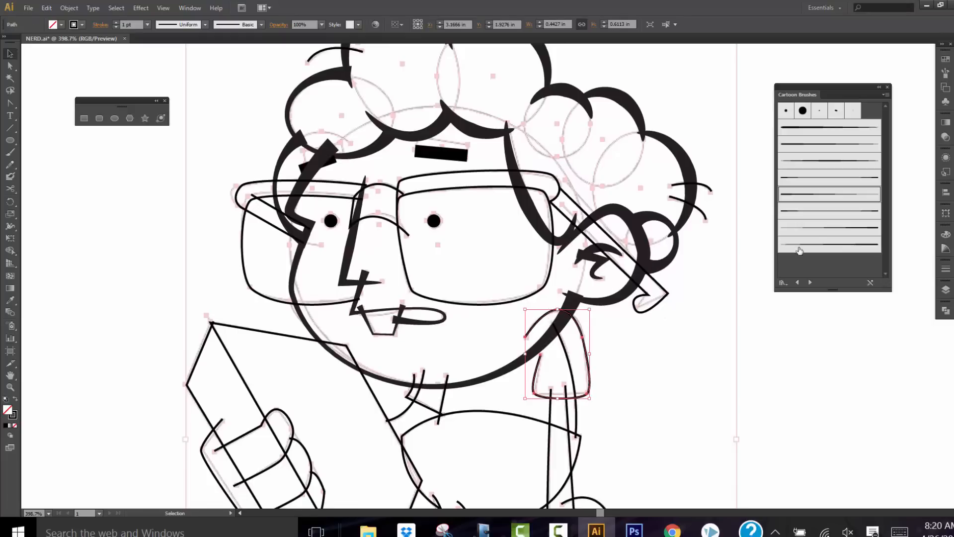
mouse_move(828, 162)
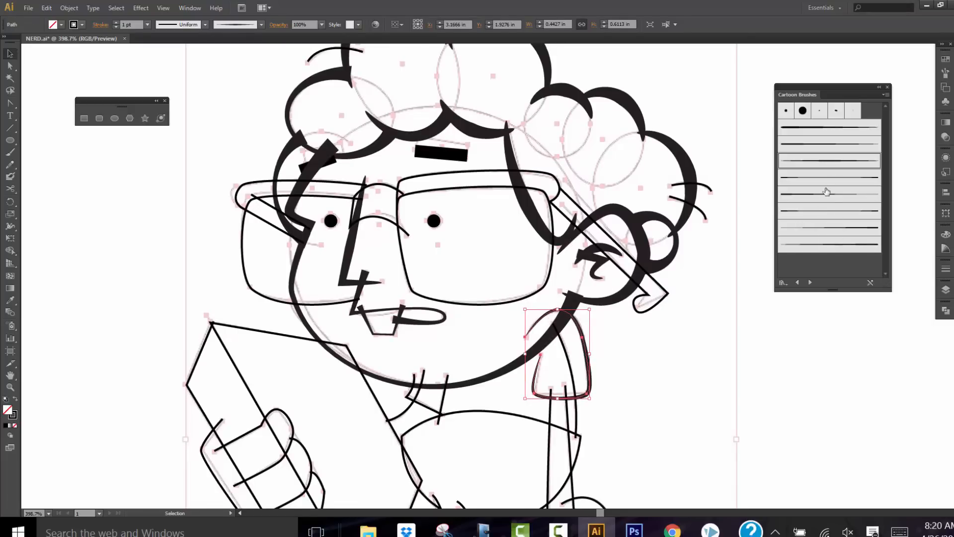
mouse_move(129, 24)
type("2")
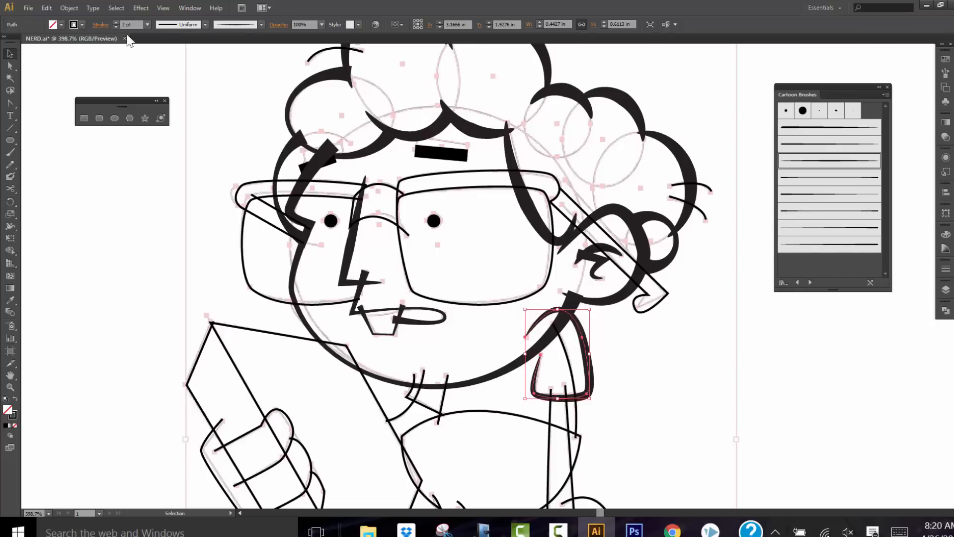
scroll("down", 3)
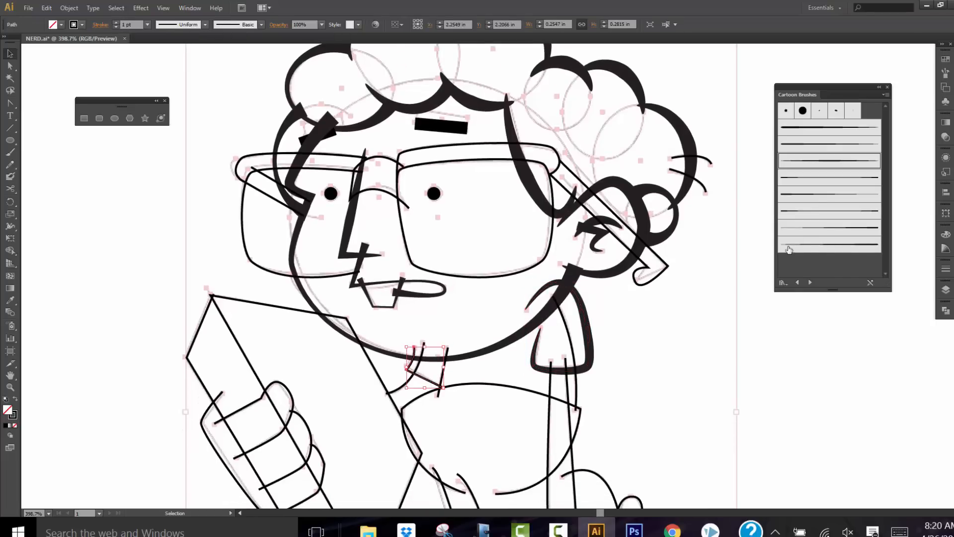
mouse_move(829, 177)
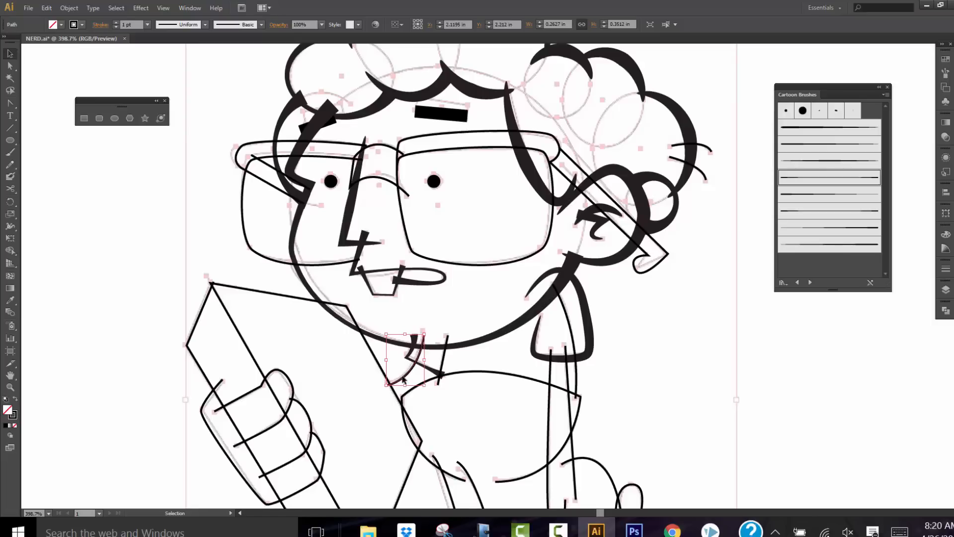
left_click(129, 24)
type("2")
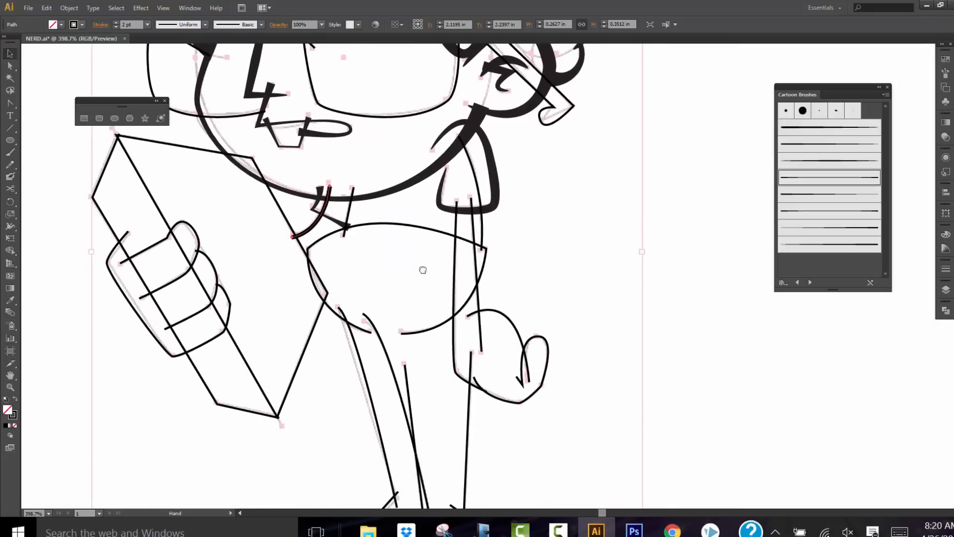
left_click(468, 296)
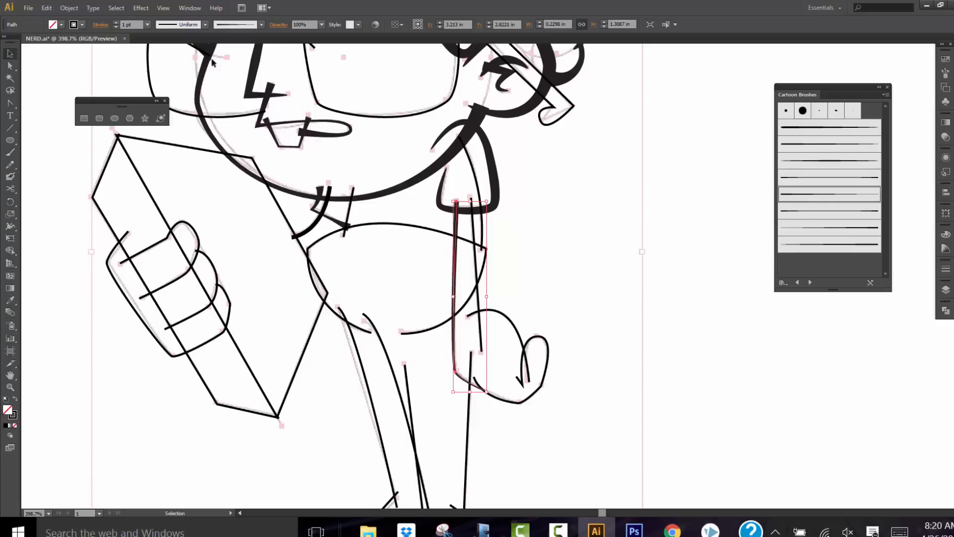
Step: Thicken the arm outline and the hand's thumb to 2 pt tapered brush strokes
left_click(136, 23)
type("2")
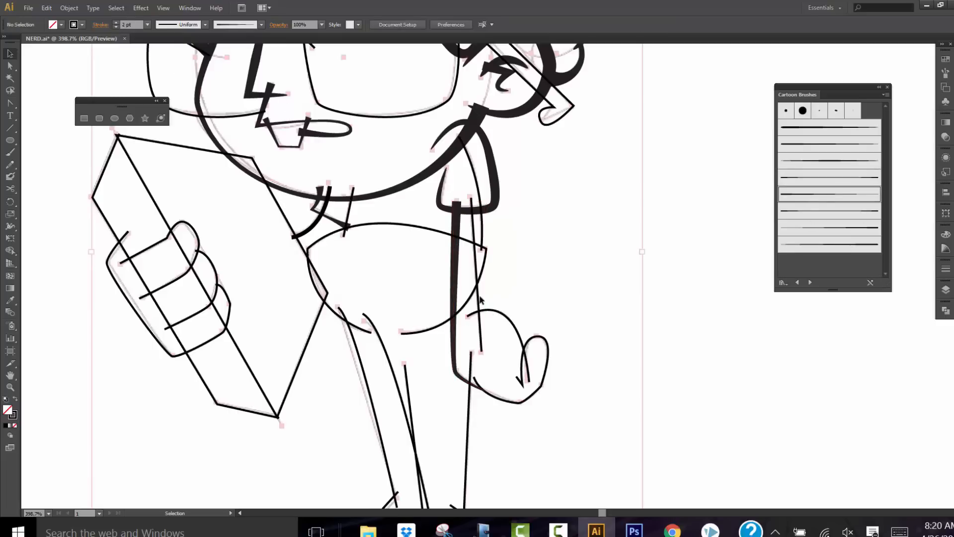
left_click(471, 275)
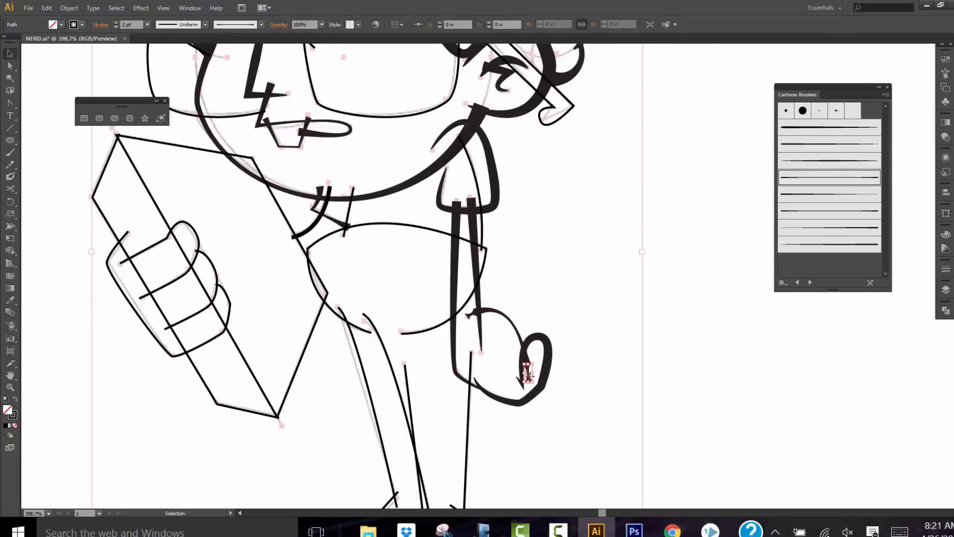
left_click(468, 321)
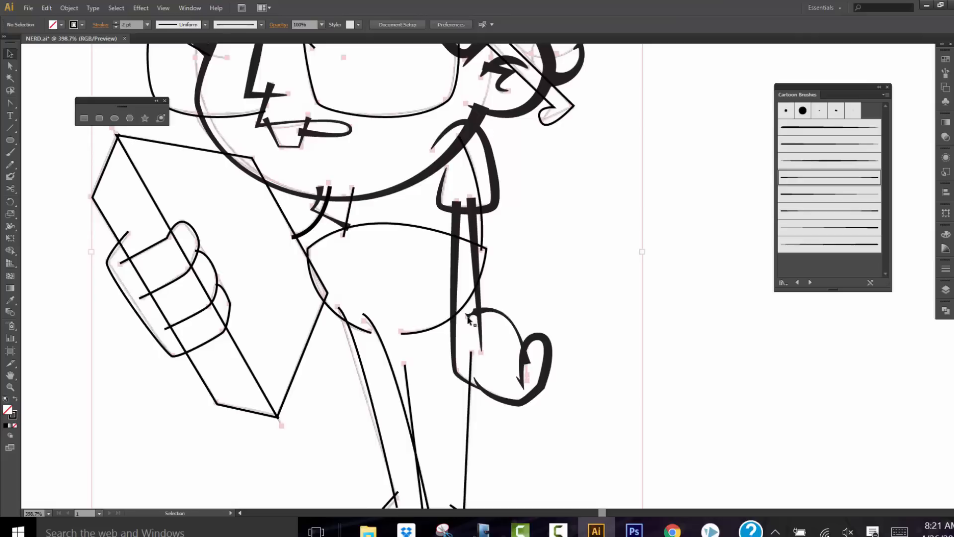
mouse_move(459, 296)
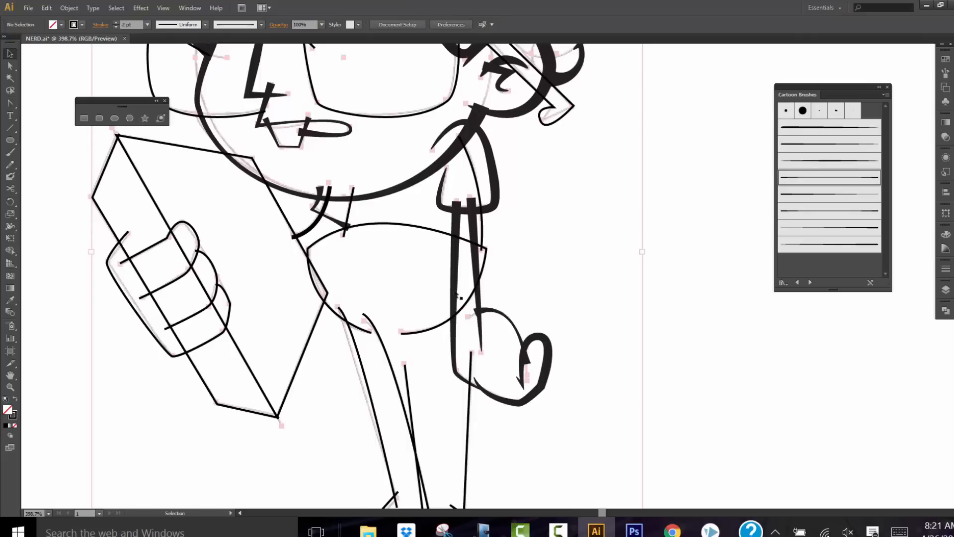
mouse_move(437, 332)
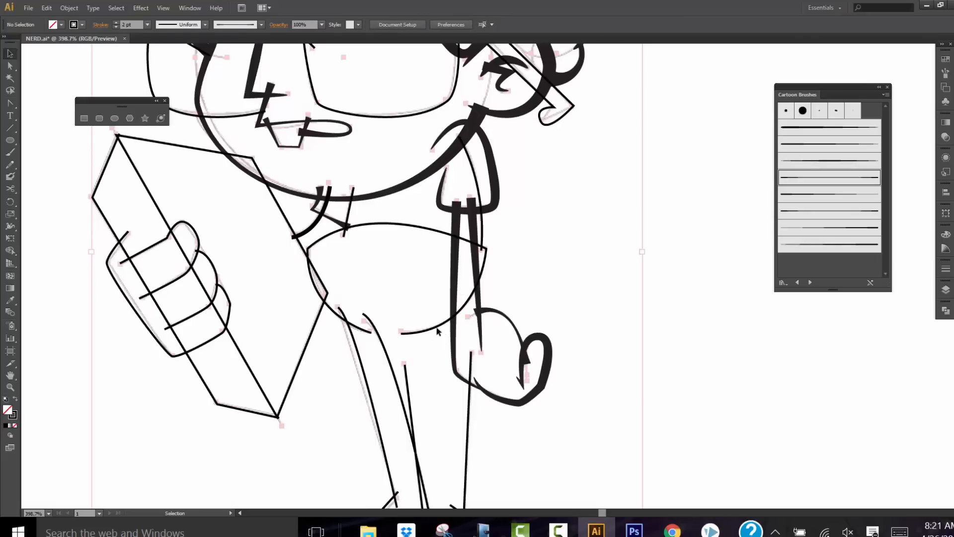
Step: Move on to the belly outline for the same tapered treatment
left_click(395, 280)
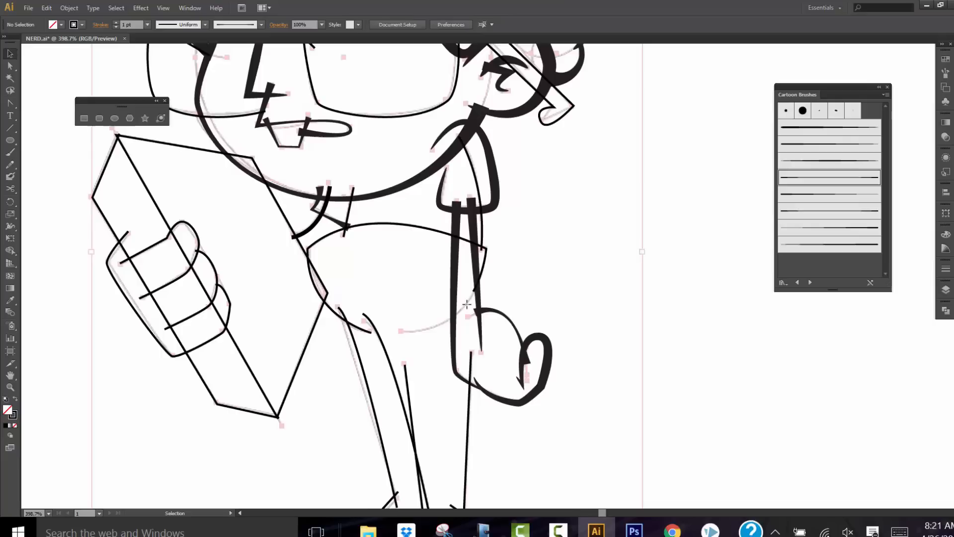
left_click(426, 229)
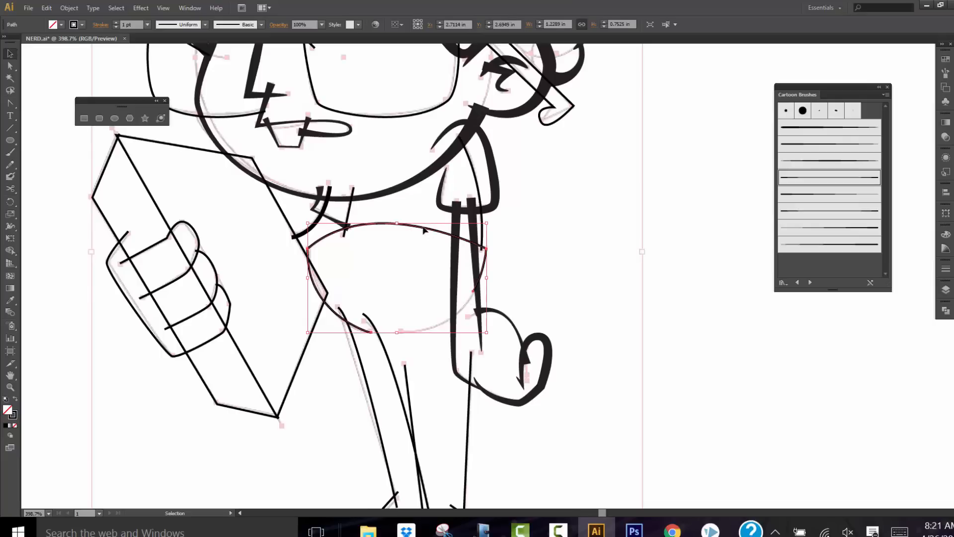
mouse_move(118, 53)
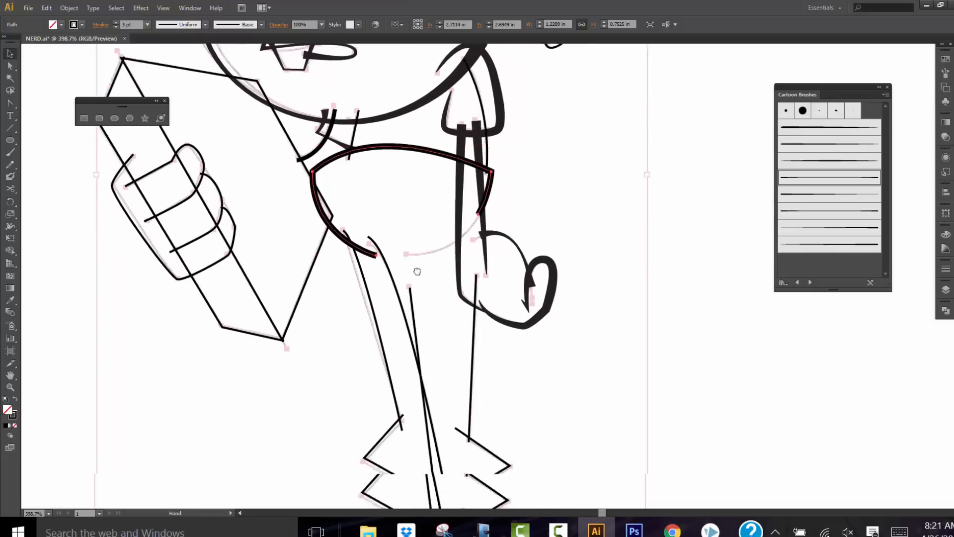
Step: Give both thin leg lines tapered cartoon brush strokes at 2 pt weight
scroll("down", 3)
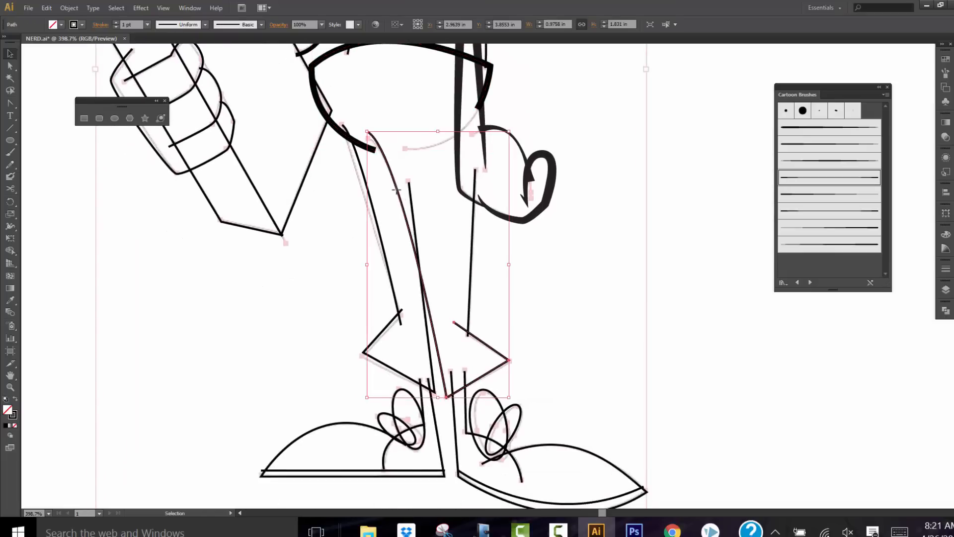
left_click(829, 160)
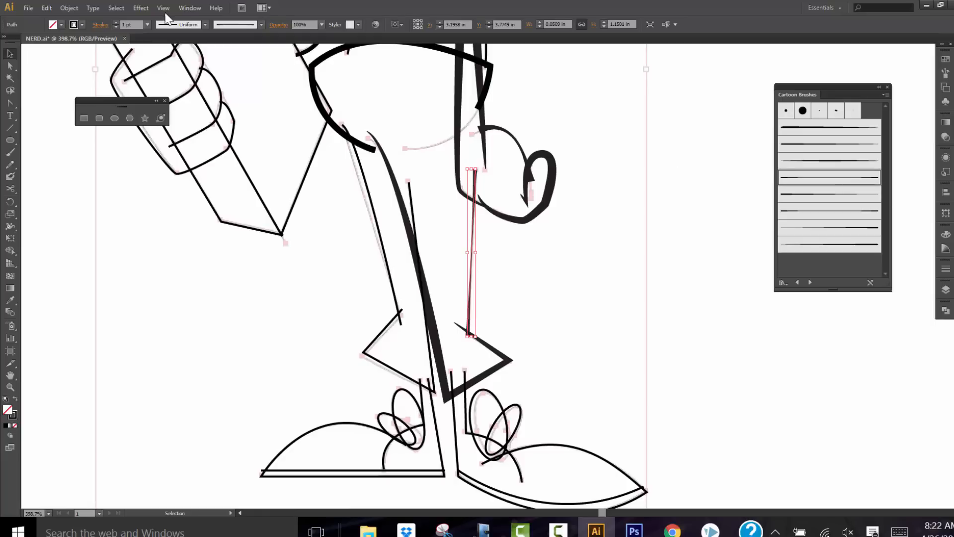
left_click(129, 24)
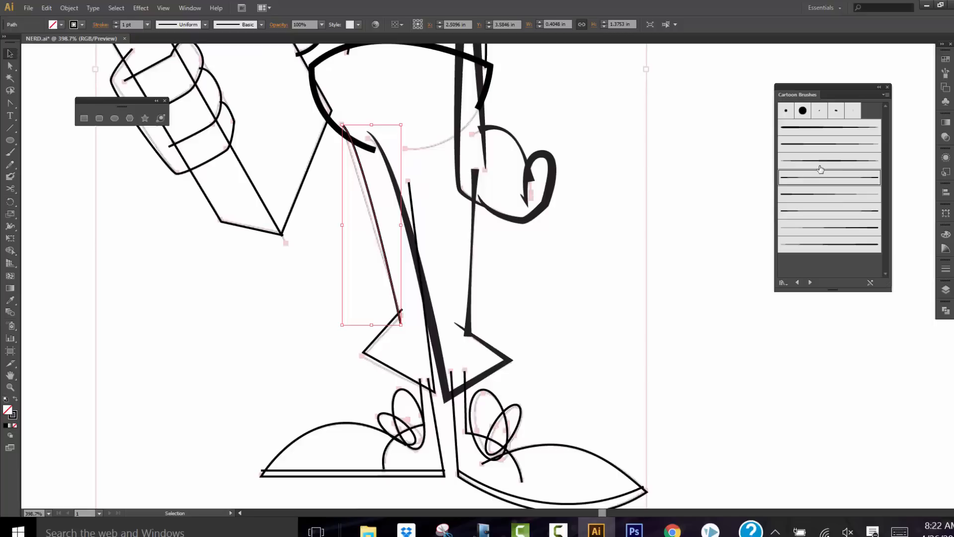
mouse_move(820, 183)
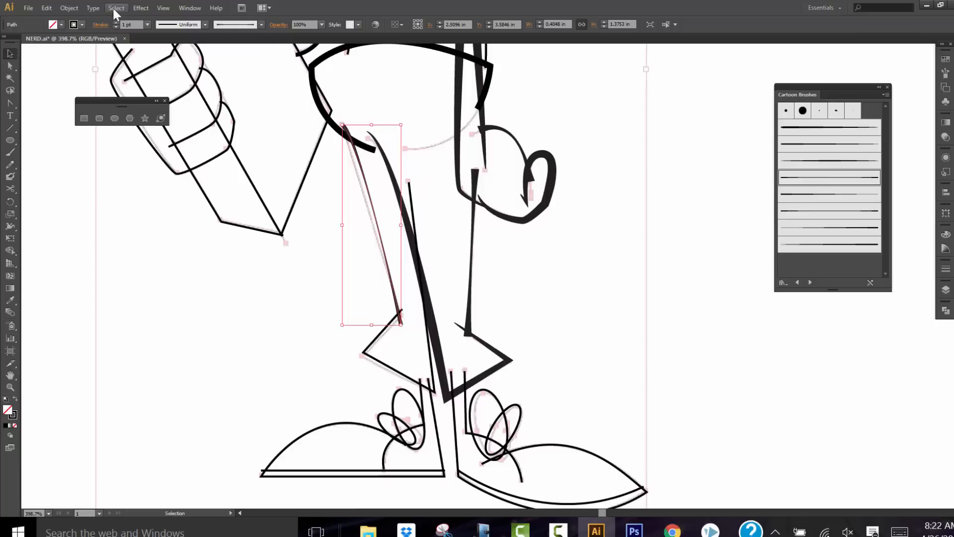
left_click(116, 24)
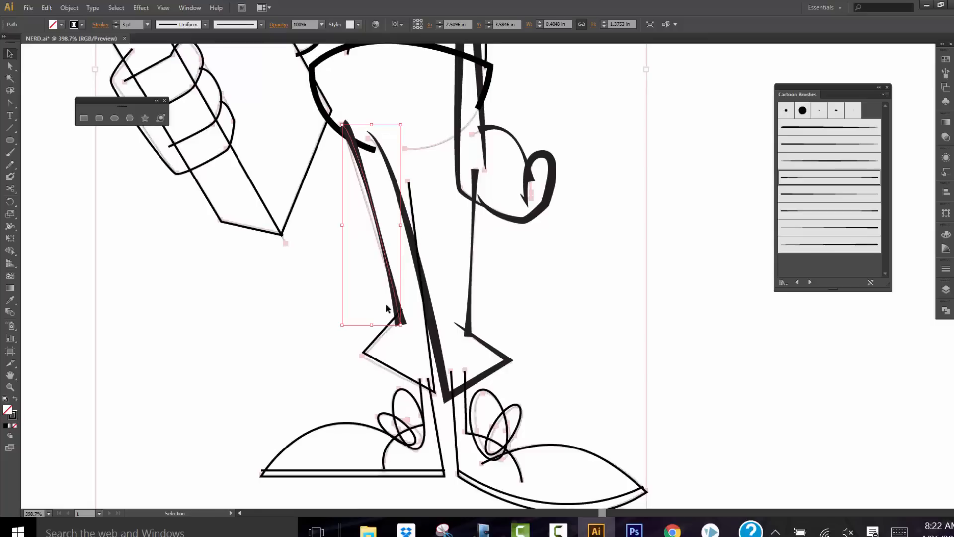
mouse_move(356, 376)
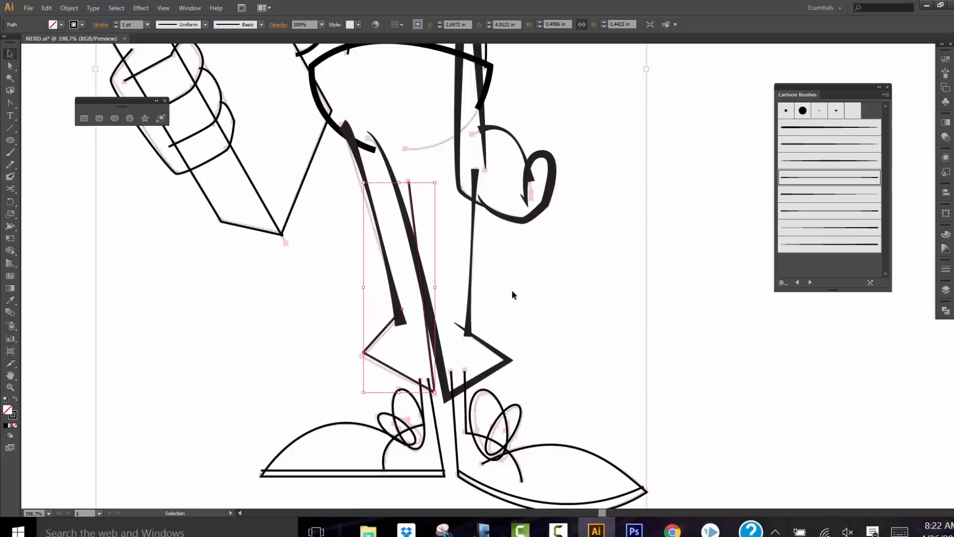
mouse_move(490, 315)
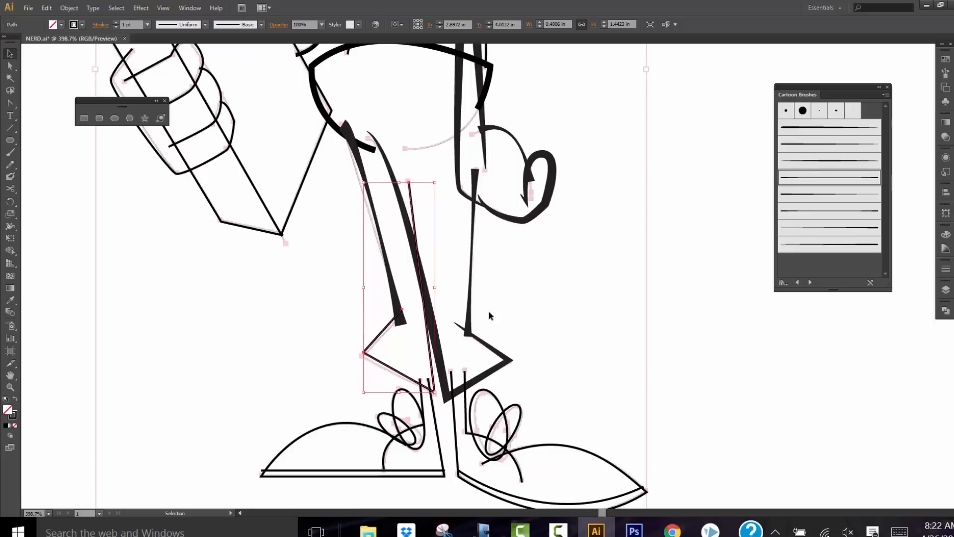
mouse_move(804, 177)
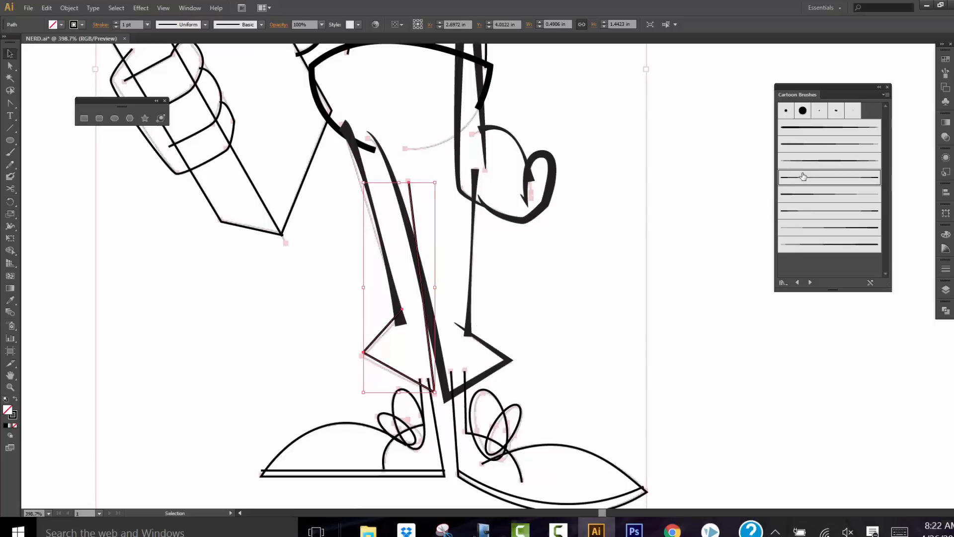
mouse_move(814, 229)
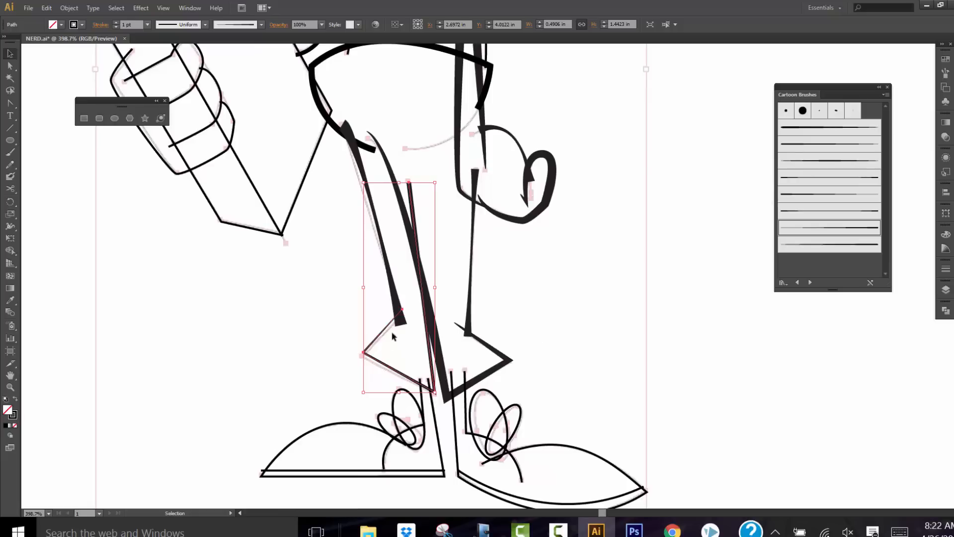
mouse_move(408, 317)
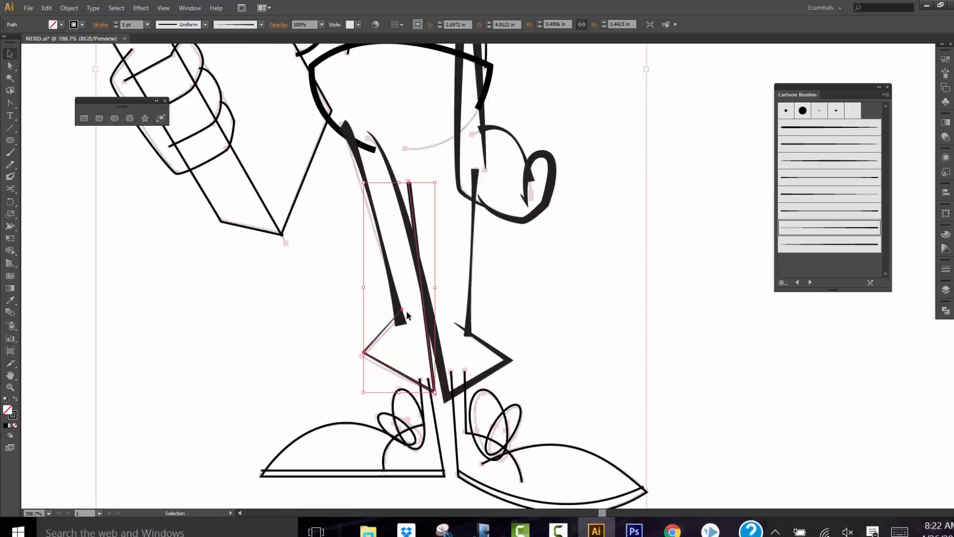
mouse_move(540, 348)
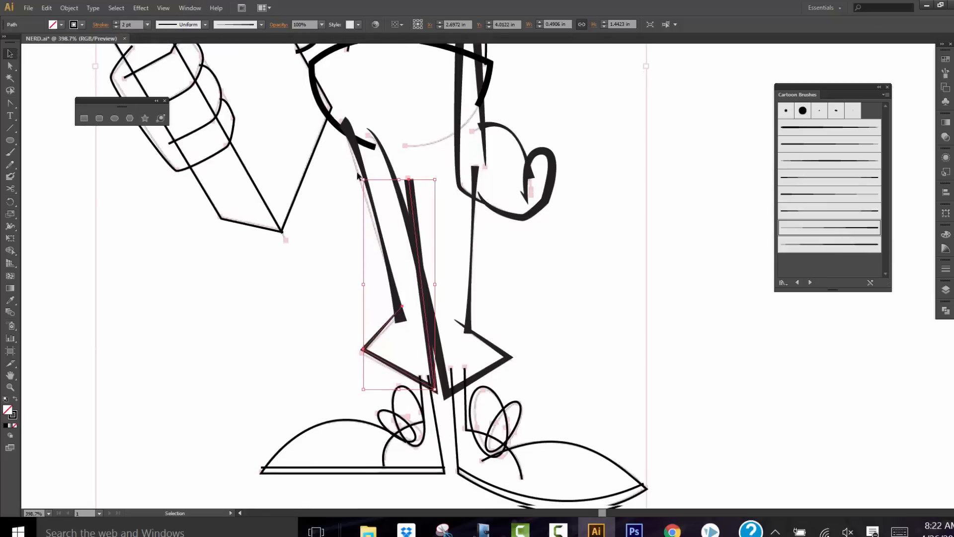
scroll("down", 3)
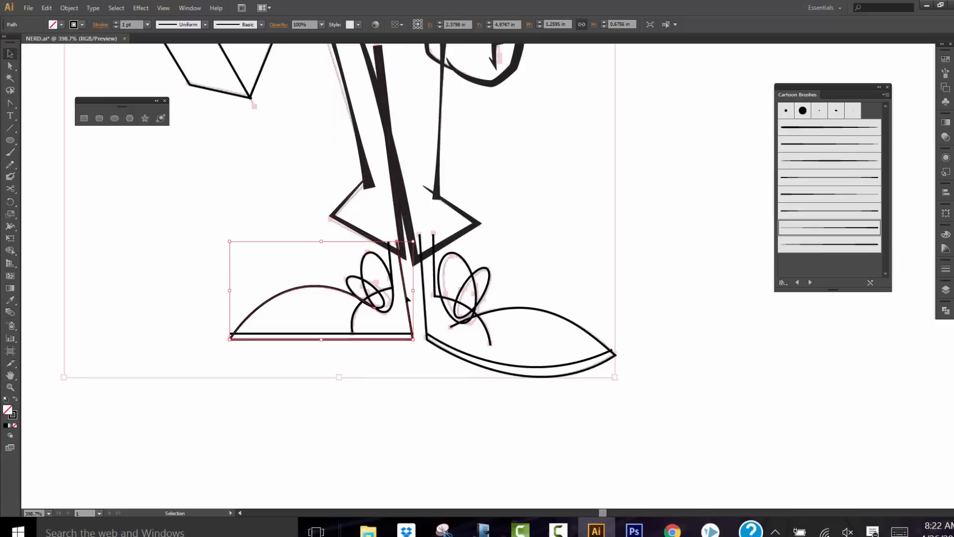
mouse_move(322, 305)
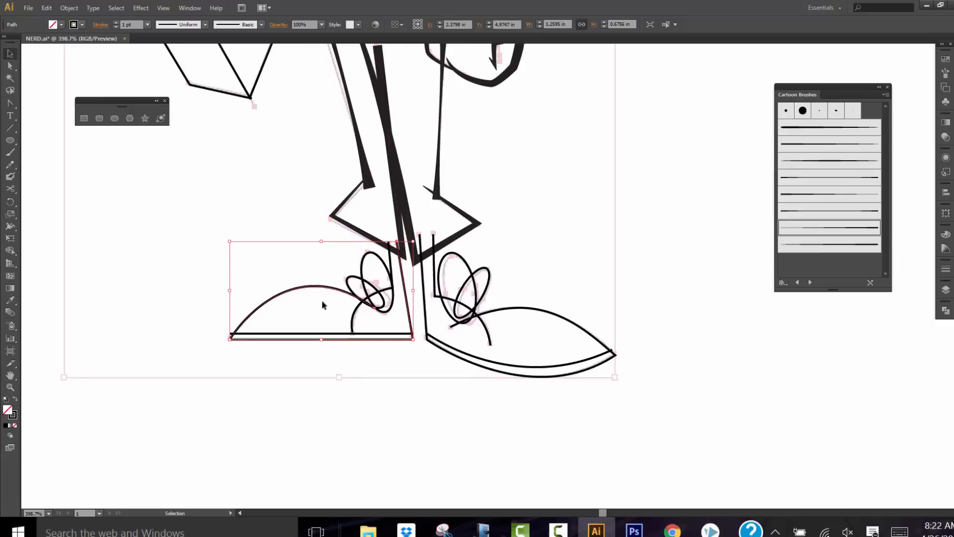
mouse_move(379, 315)
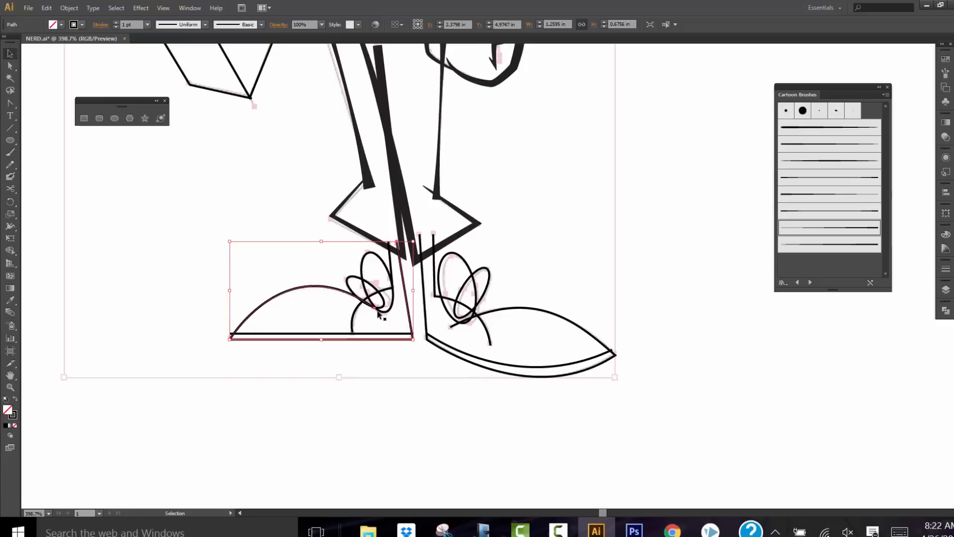
Step: Outline the left shoe and the right shoe's lace loops with 2 pt tapered brush strokes
left_click(828, 230)
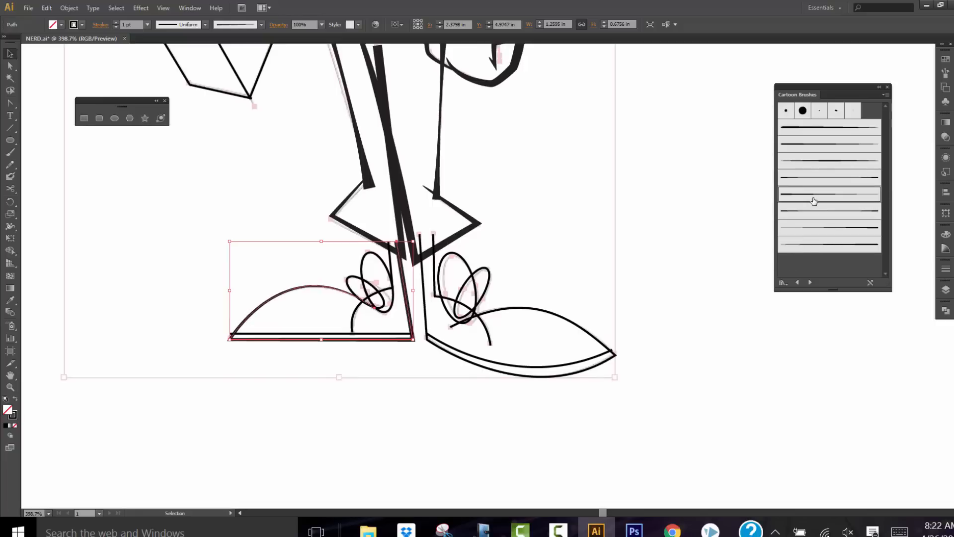
mouse_move(113, 28)
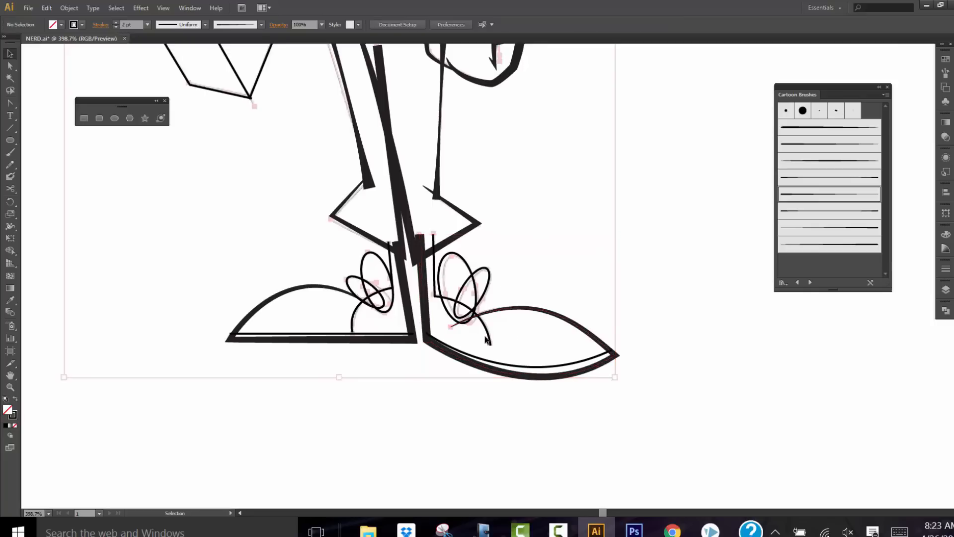
left_click(462, 289)
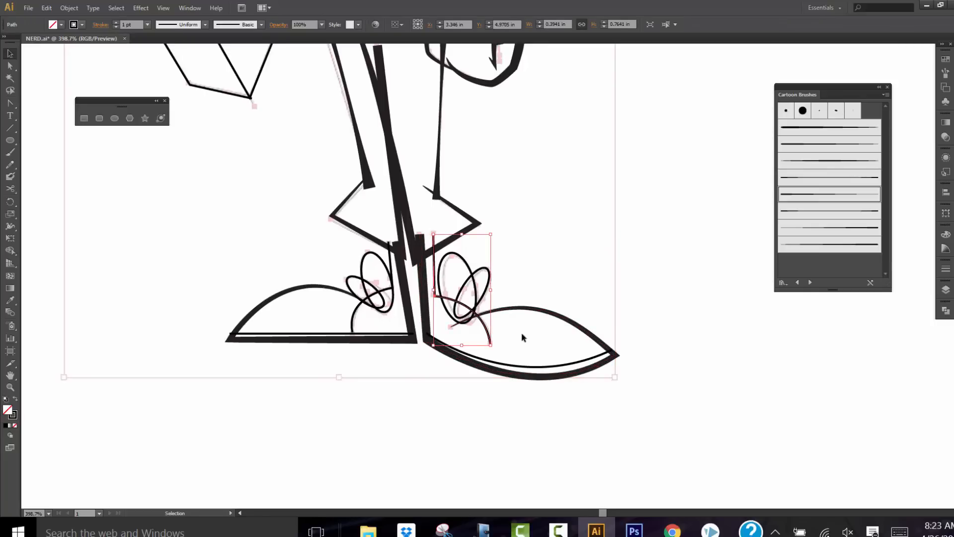
mouse_move(483, 335)
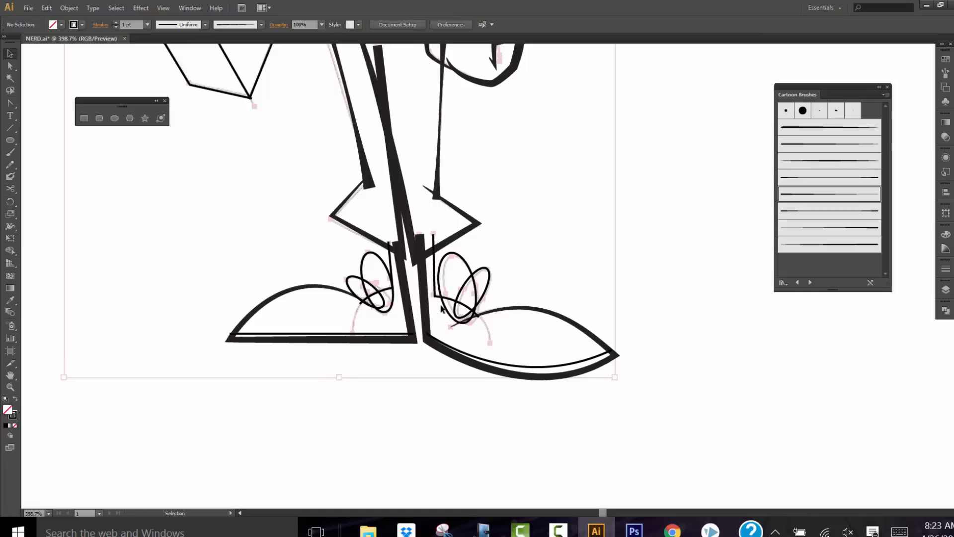
Step: Give the lace loops on both shoes a thicker brush from the Cartoon Brushes panel
left_click(457, 287)
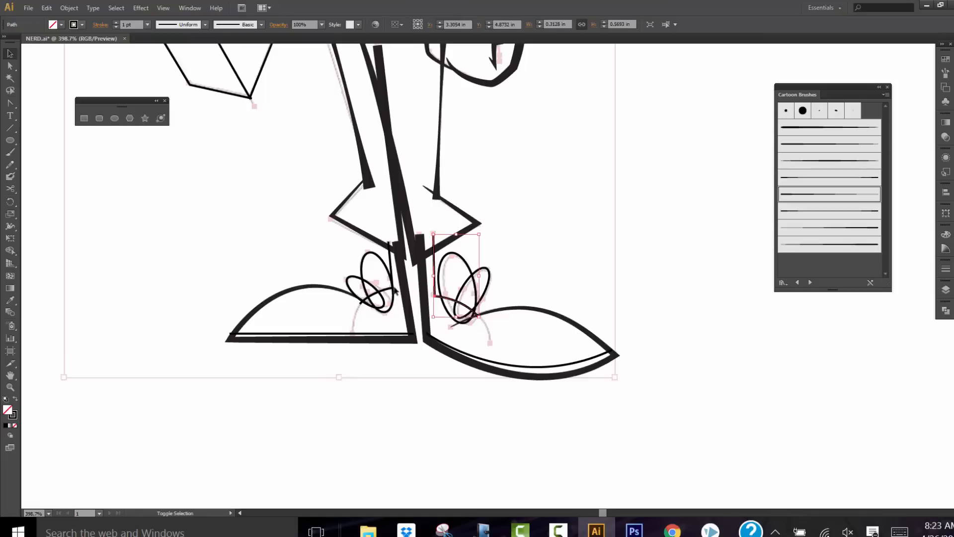
left_click(378, 286)
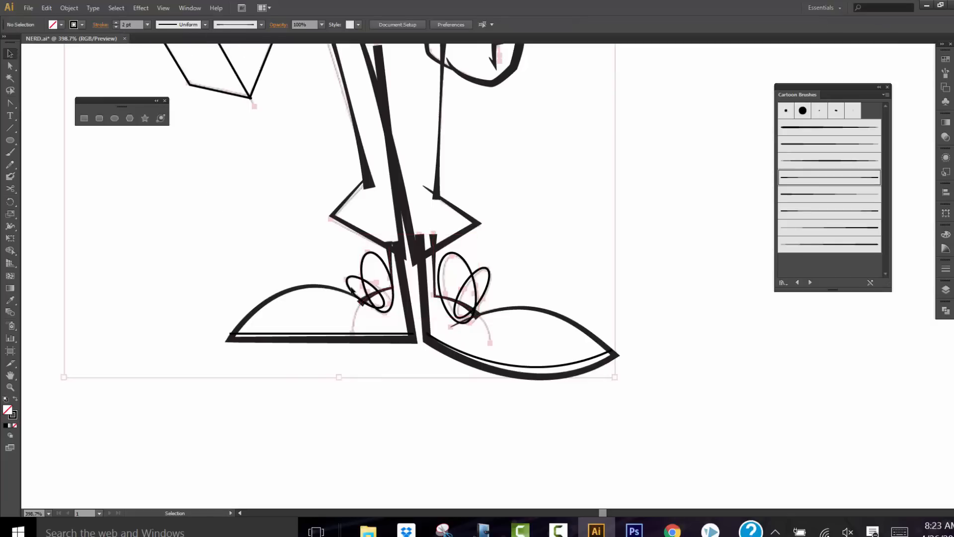
left_click(369, 283)
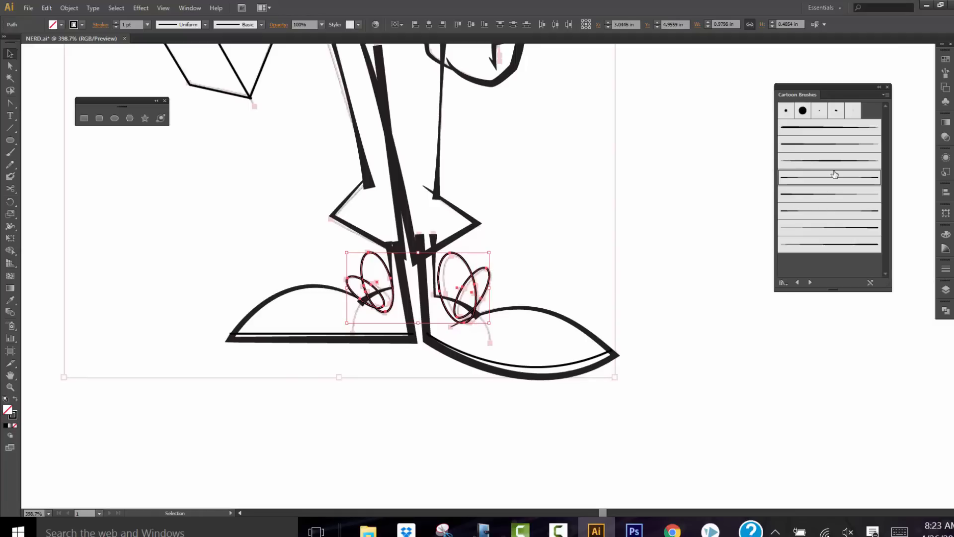
left_click(828, 160)
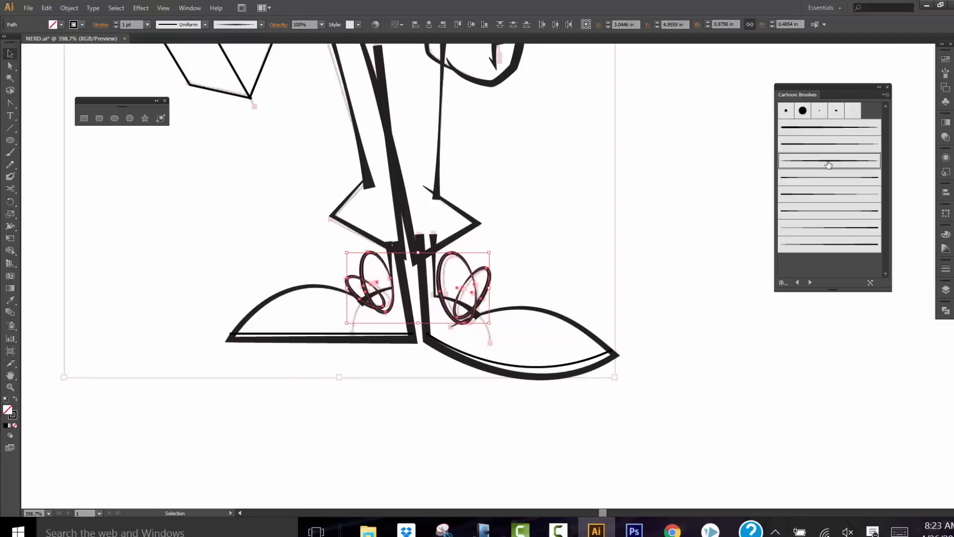
mouse_move(814, 167)
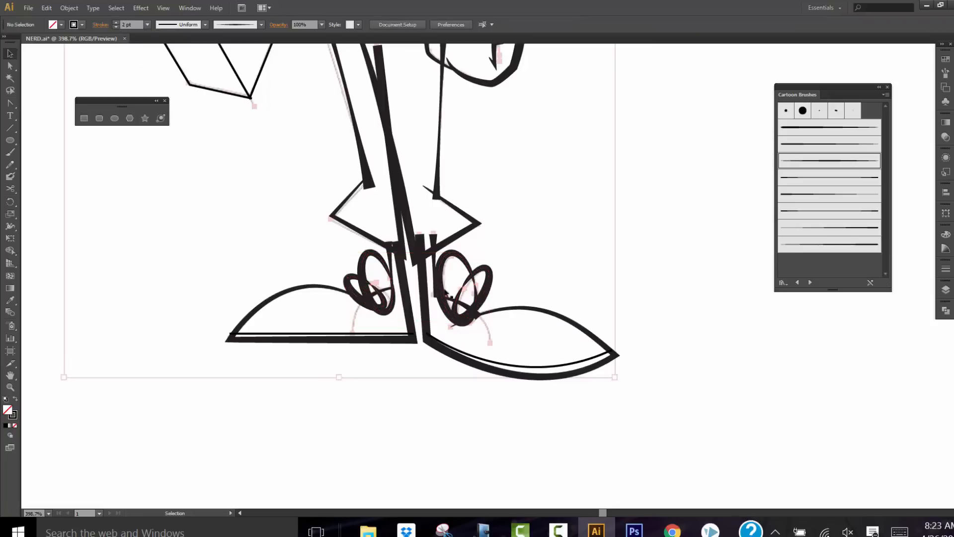
Step: Outline the book with a 2 pt cartoon brush stroke, then pick the hand's finger lines
scroll("down", 3)
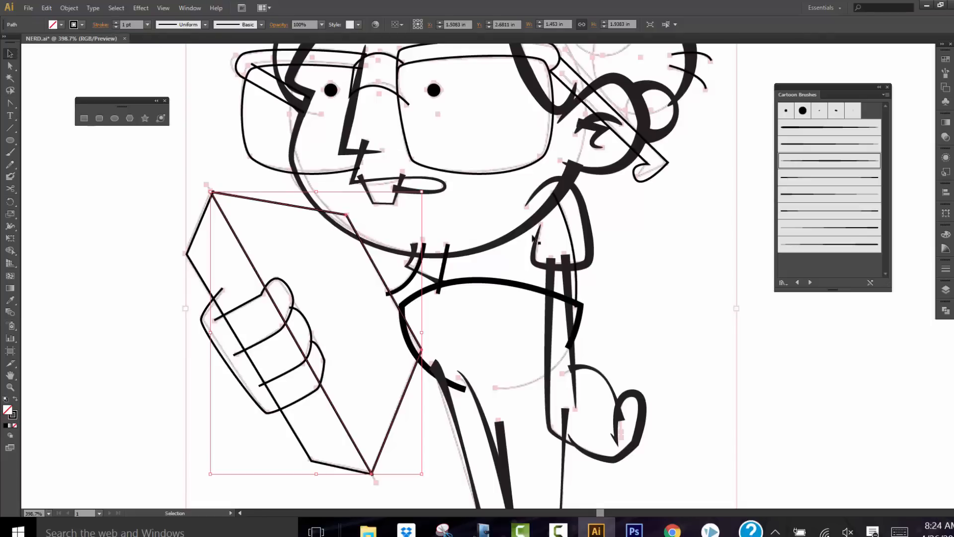
left_click(132, 24)
type("2")
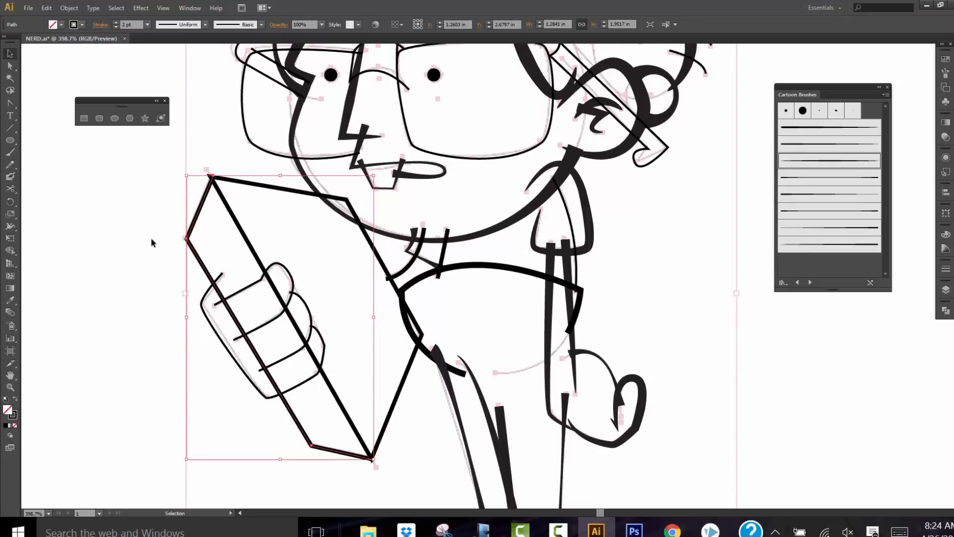
mouse_move(244, 290)
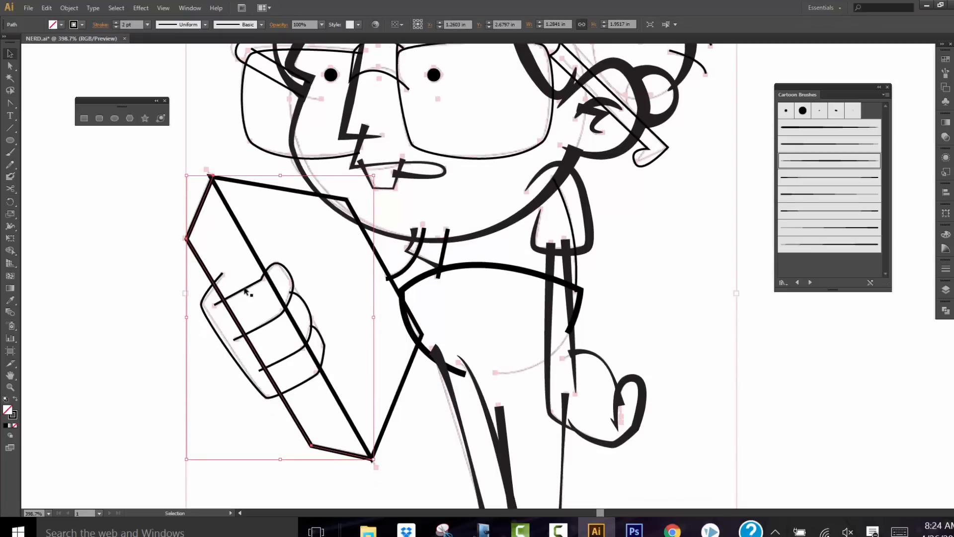
left_click(252, 301)
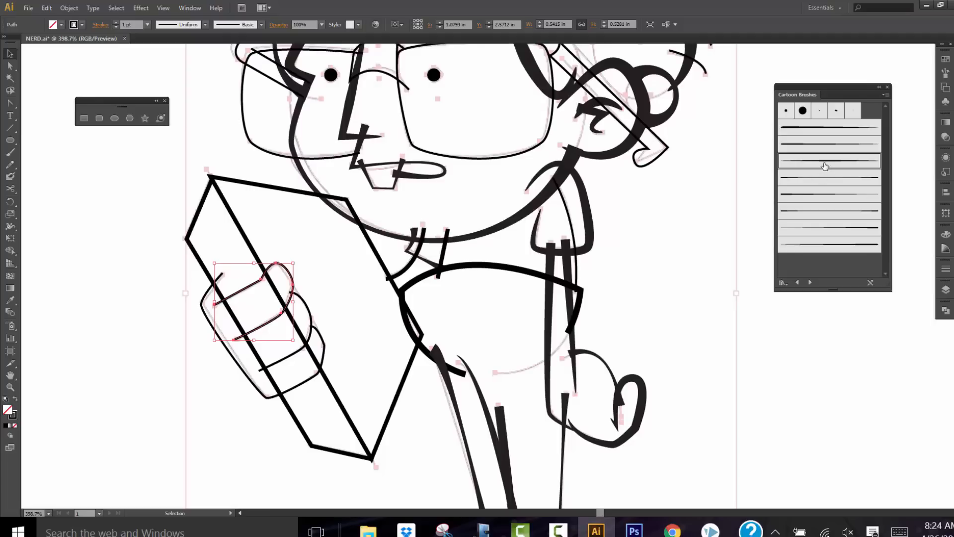
Step: Apply a tapered cartoon brush to the finger lines gripping the book
left_click(132, 24)
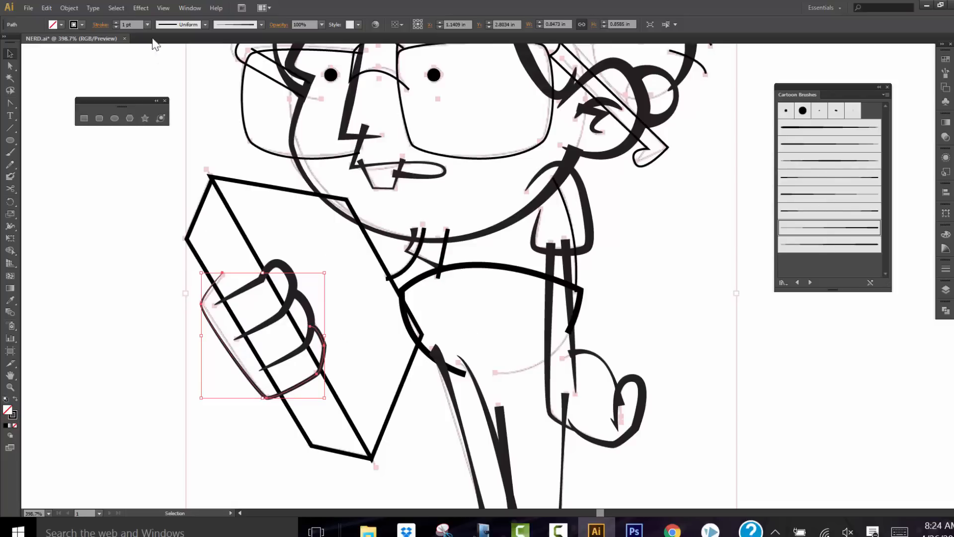
Step: Give the hand's outer contour a bold tapered brush stroke via Direct Selection
left_click(147, 24)
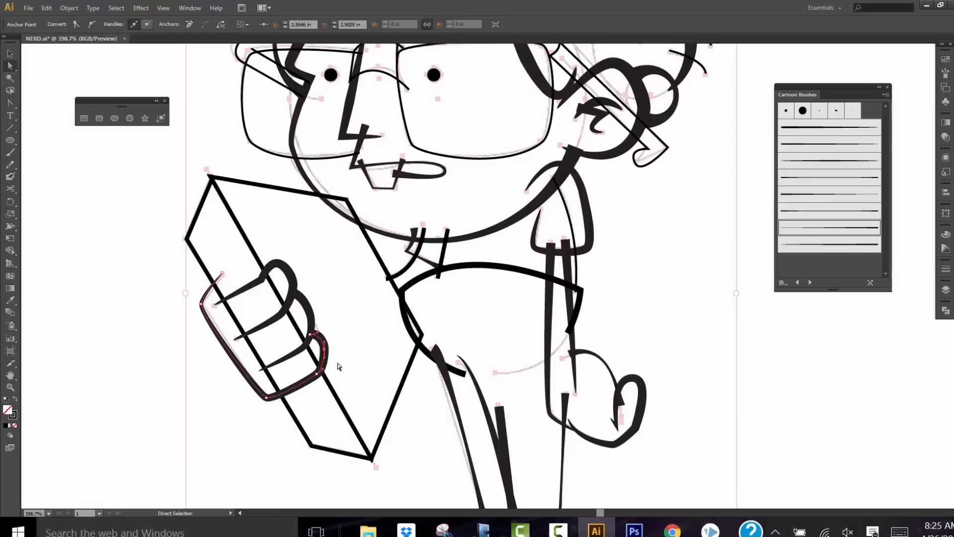
left_click(304, 386)
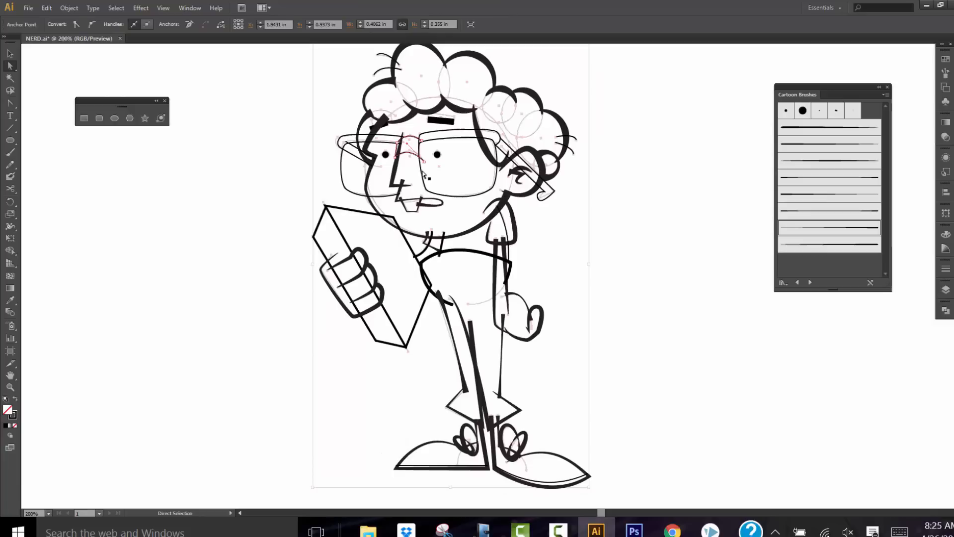
mouse_move(795, 177)
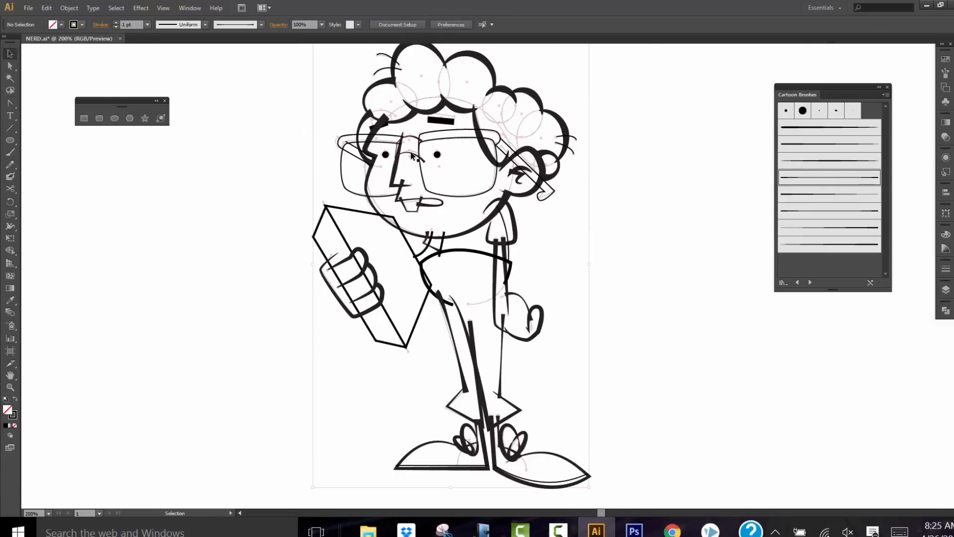
Step: Raise the stroke weight of the small brow path between the eyes
left_click(411, 152)
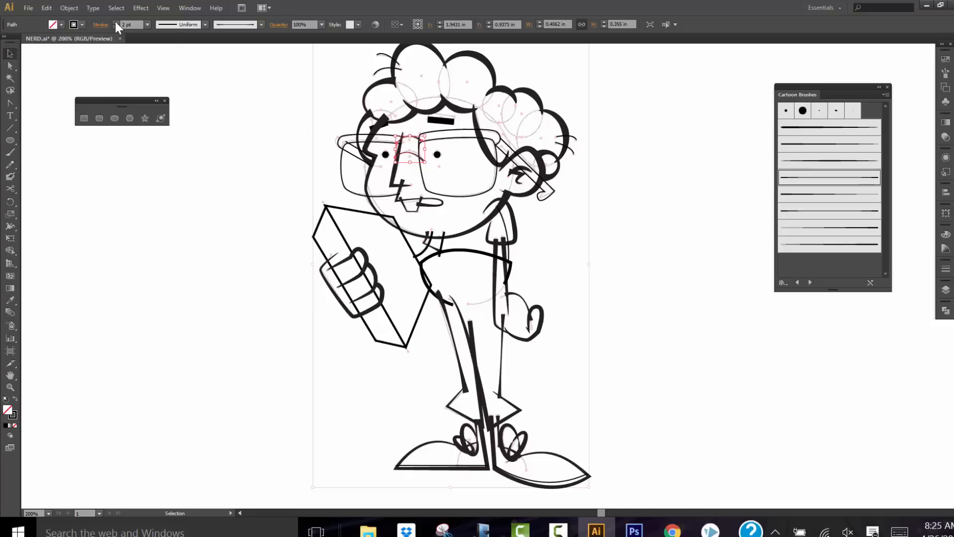
left_click(457, 152)
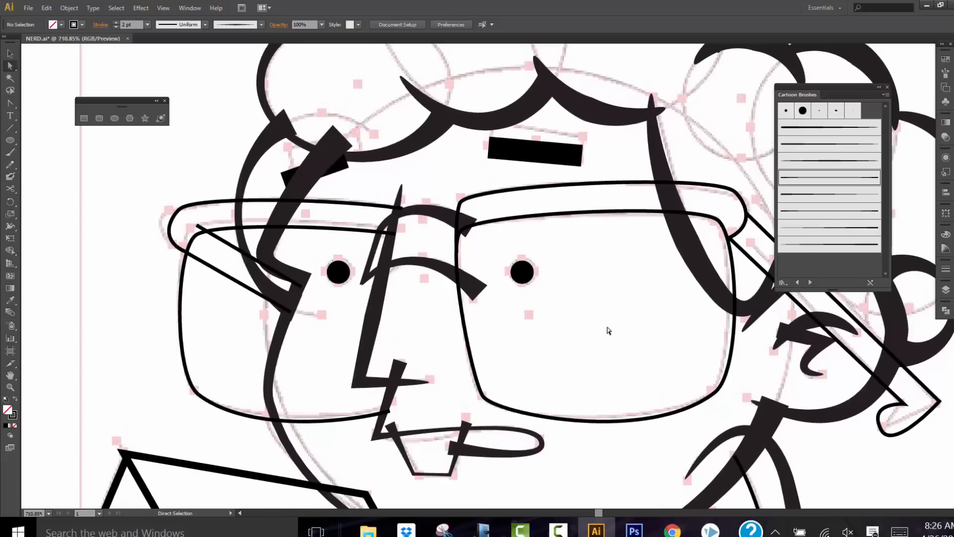
mouse_move(560, 178)
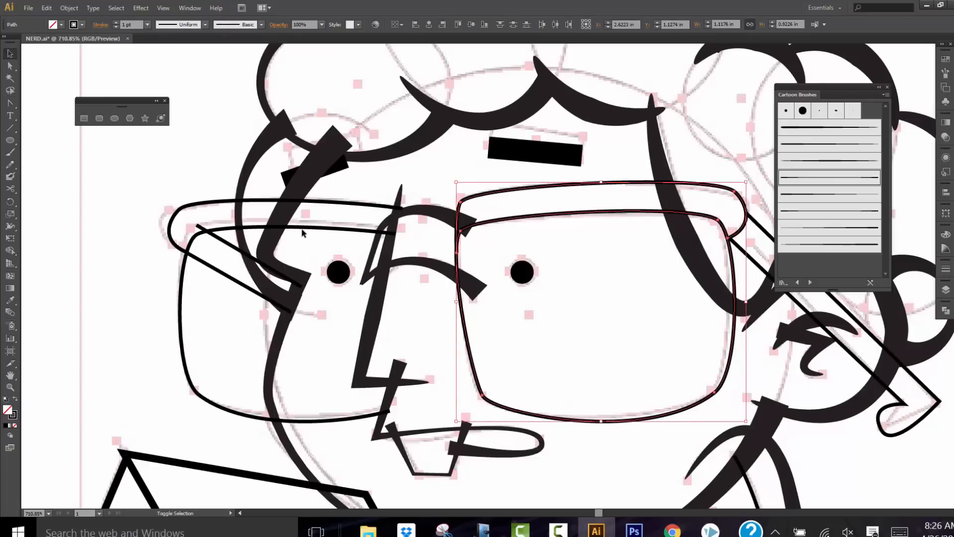
Step: Set both lens frames of the glasses to a 2 pt stroke
left_click(329, 225)
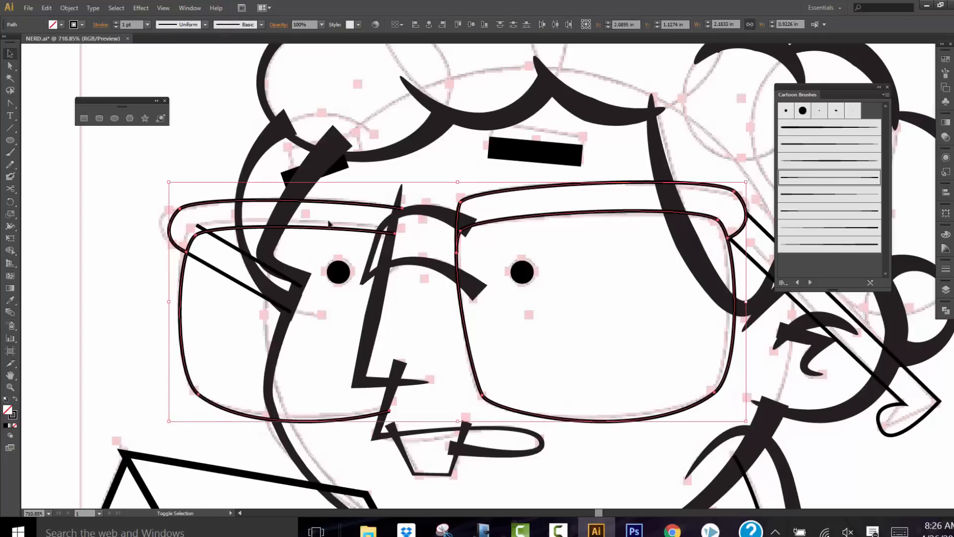
left_click(148, 24)
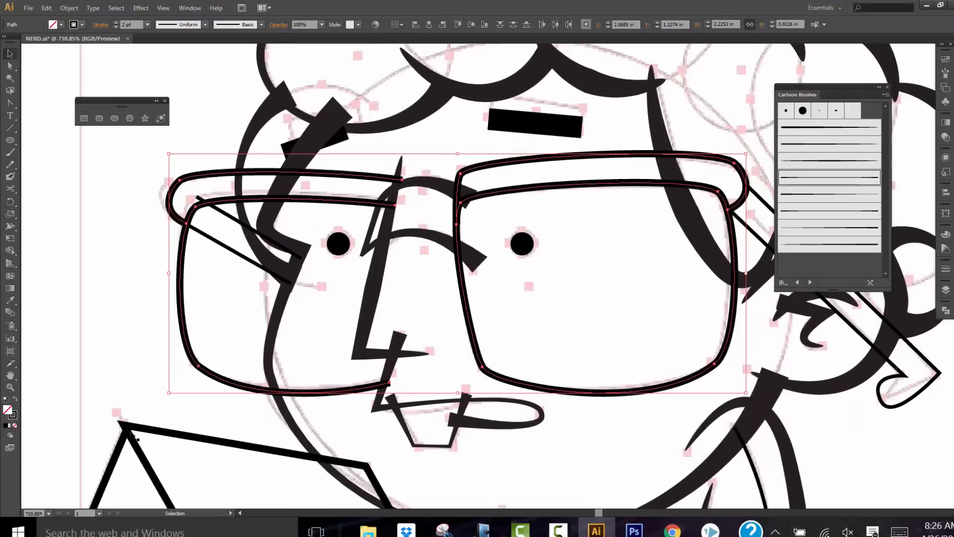
mouse_move(155, 420)
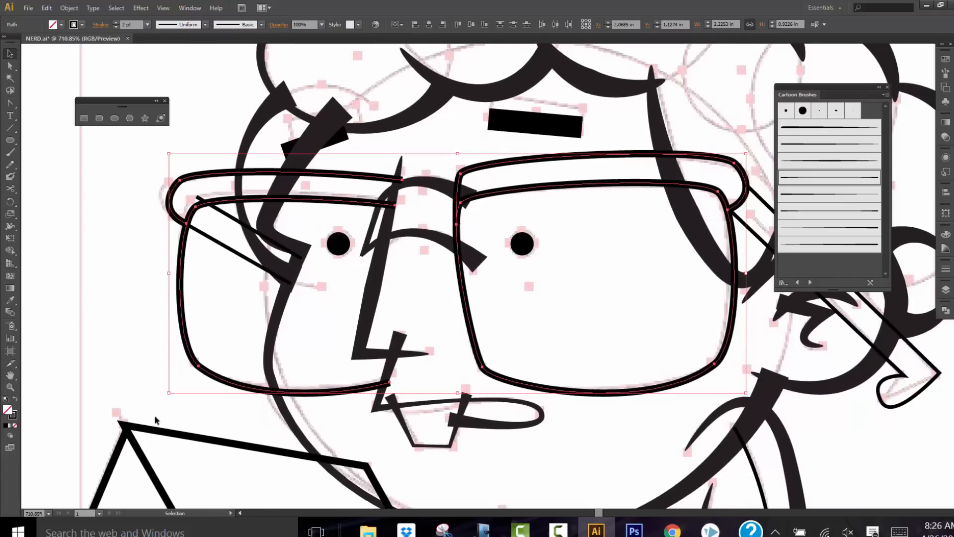
left_click(487, 468)
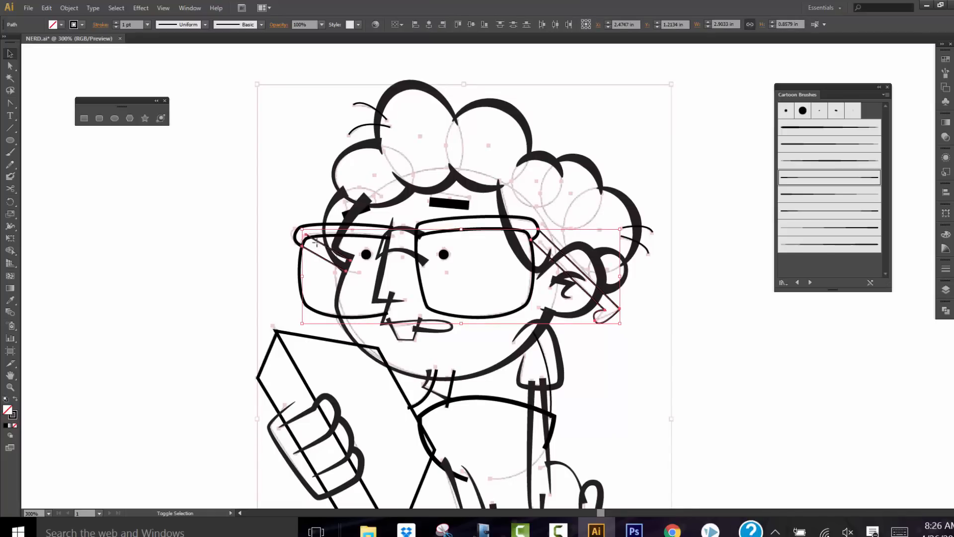
Step: Apply Art Brush 3 to the curly hair outline for a tapered, varied stroke
left_click(147, 24)
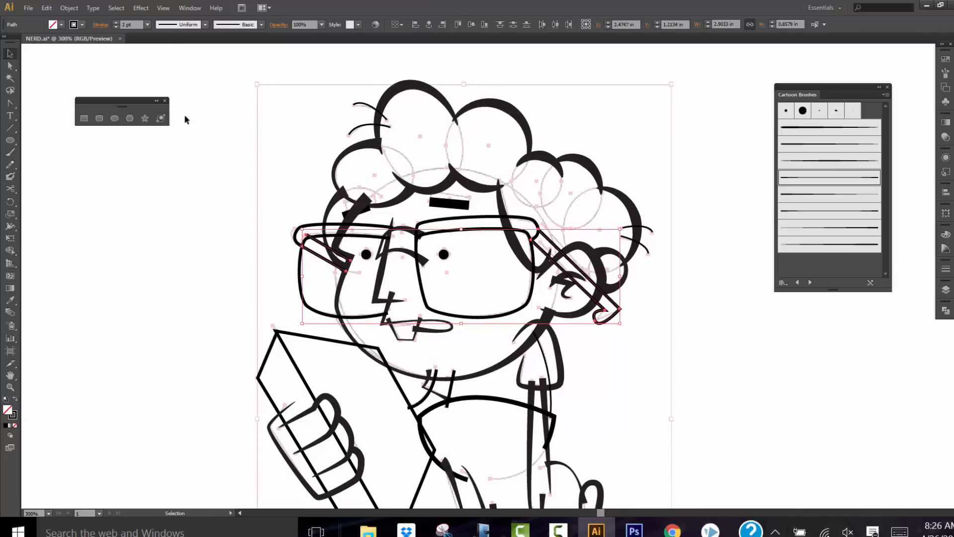
left_click(356, 135)
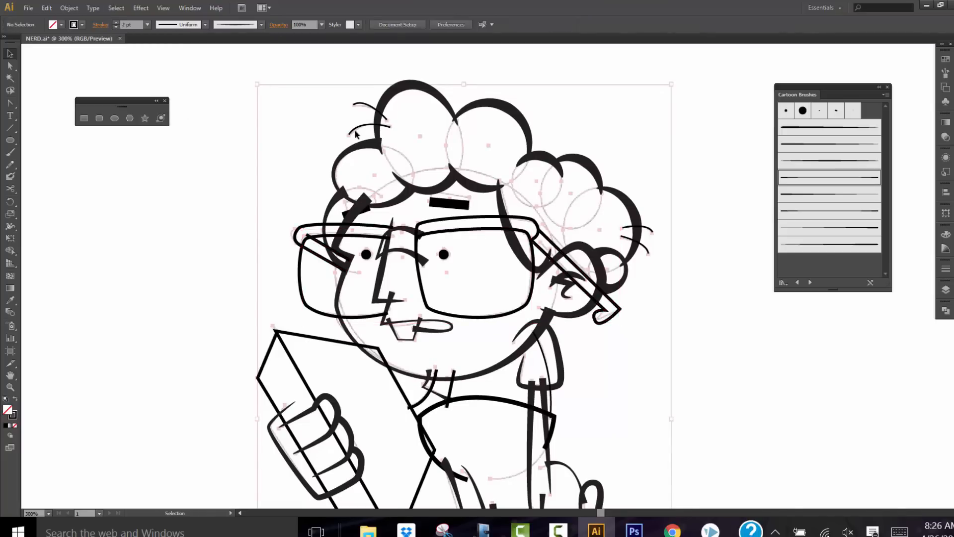
left_click(368, 128)
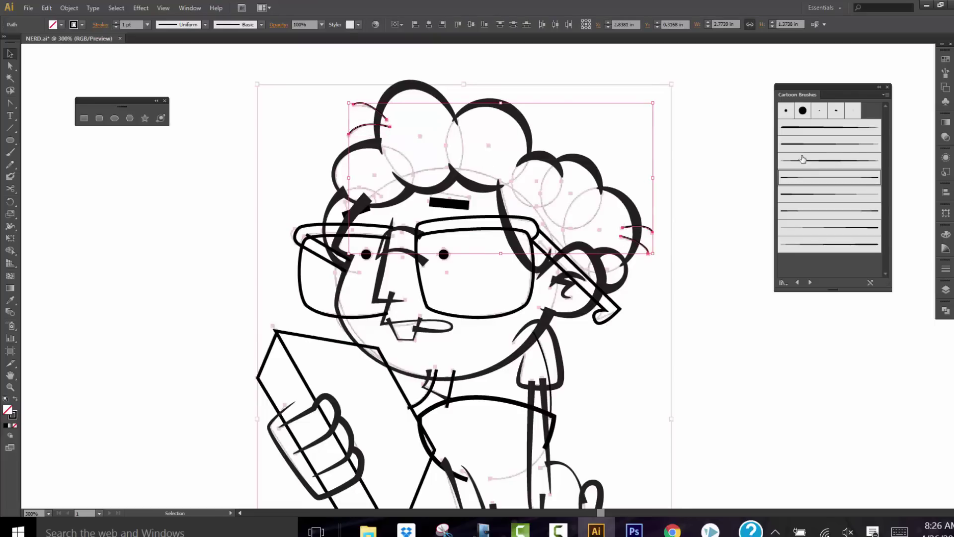
mouse_move(787, 181)
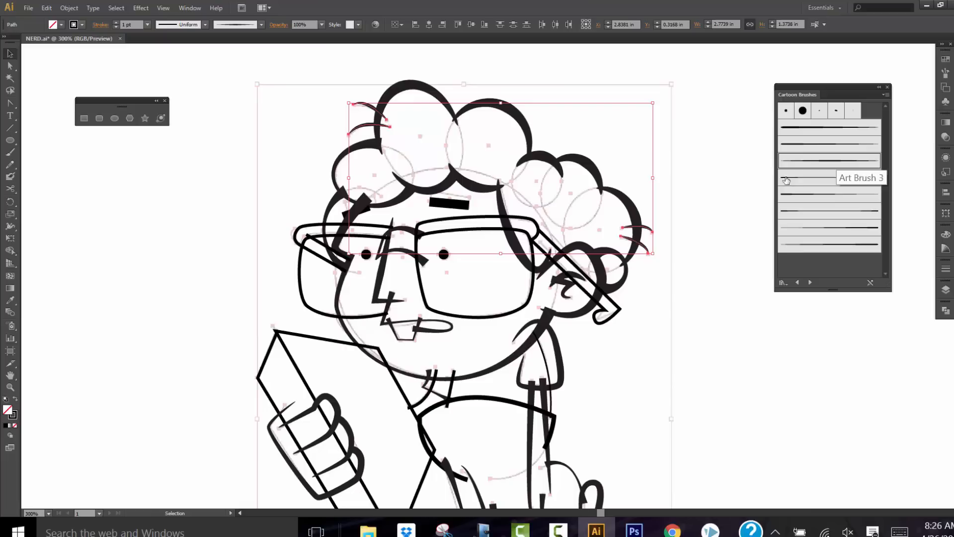
left_click(725, 204)
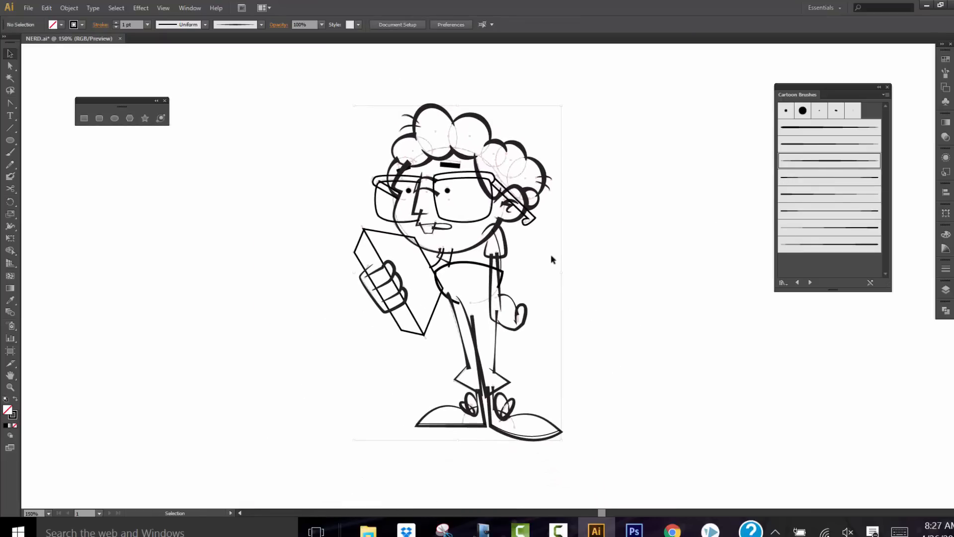
mouse_move(510, 240)
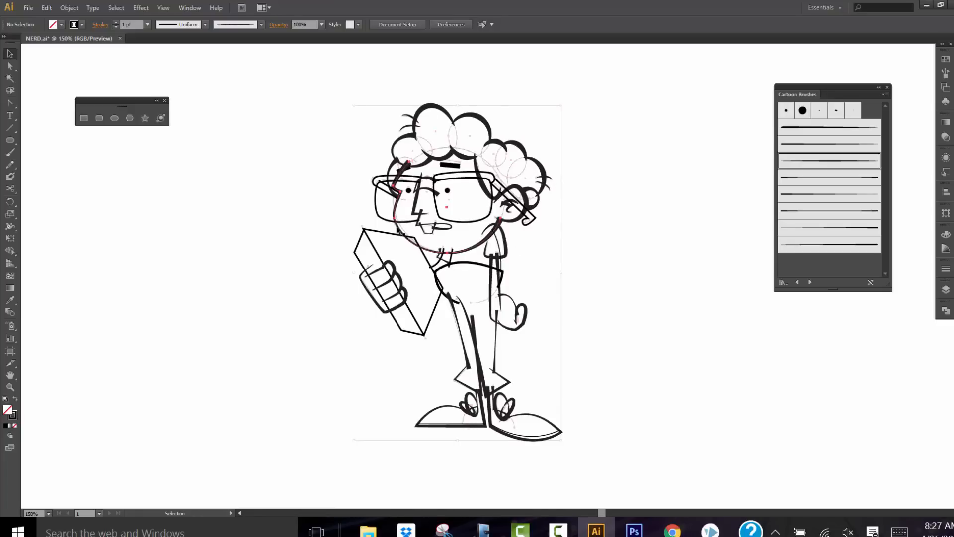
Step: Give the pant leg strokes a heavier cartoon brush weight
left_click(445, 209)
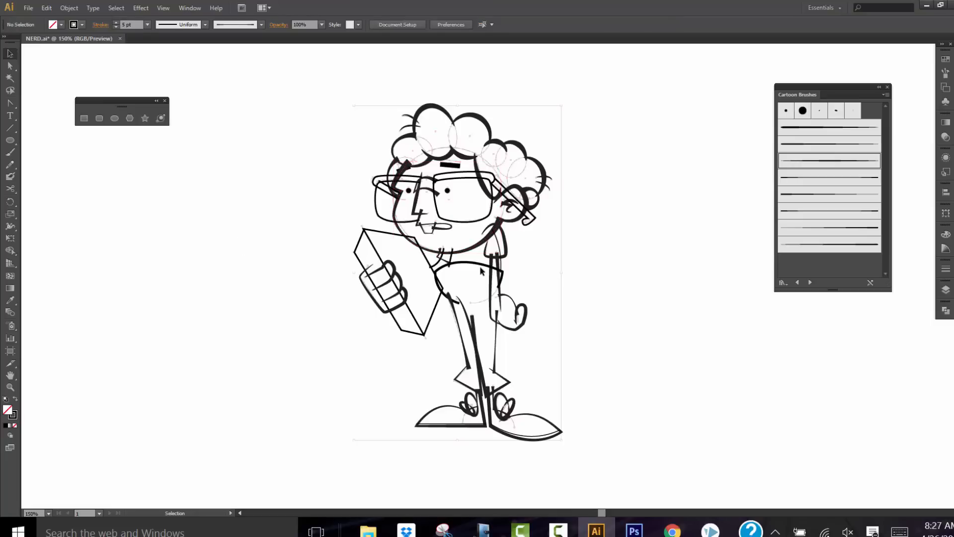
left_click(478, 280)
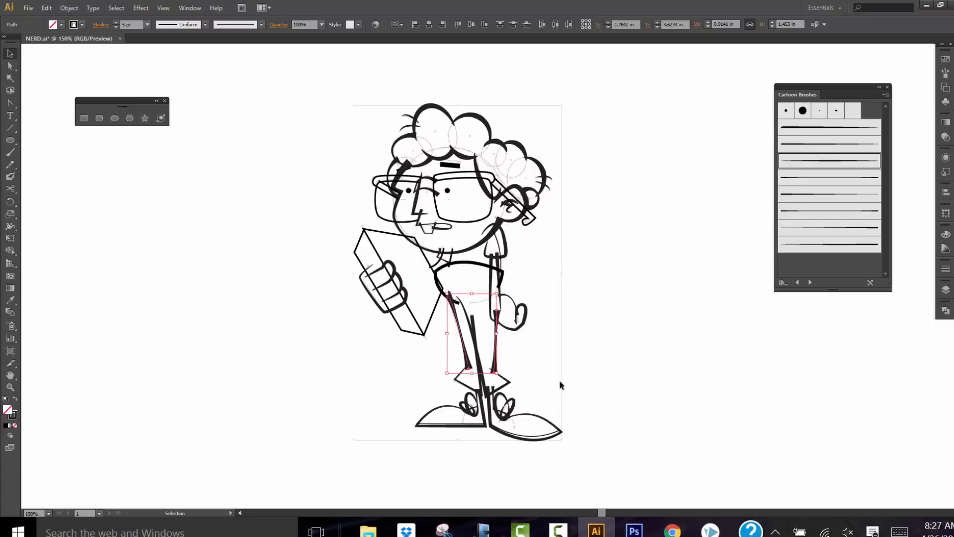
left_click(560, 384)
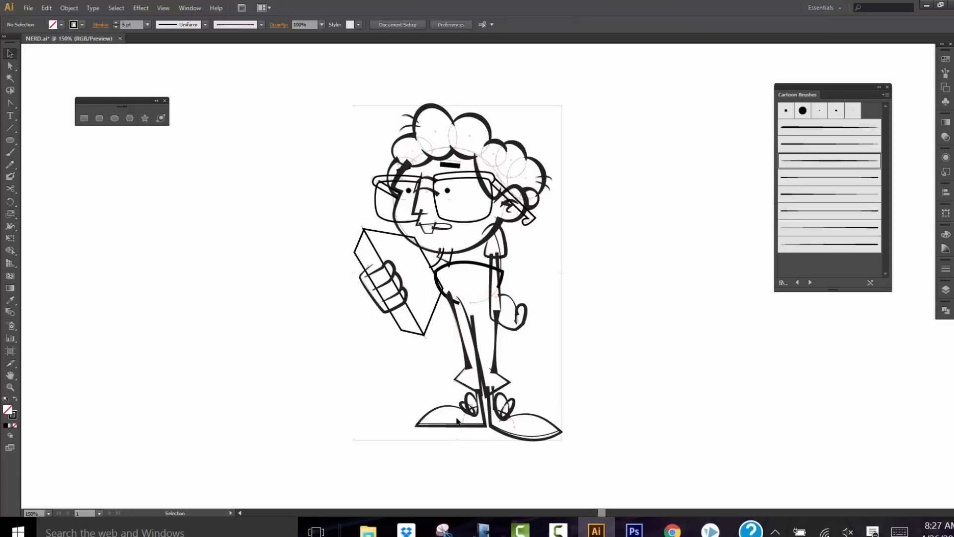
Step: Thicken the outlines of both shoes and the hand resting on the hip
left_click(455, 420)
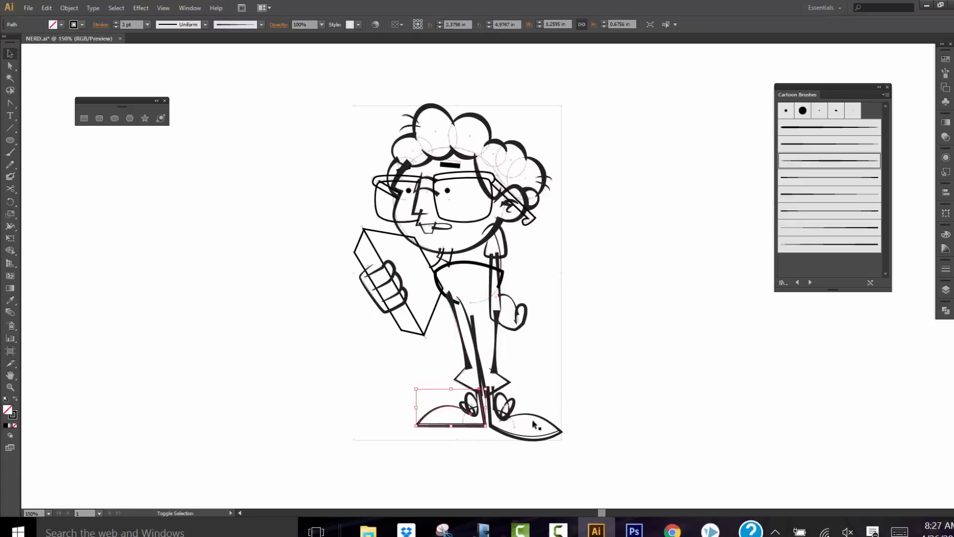
left_click(535, 424)
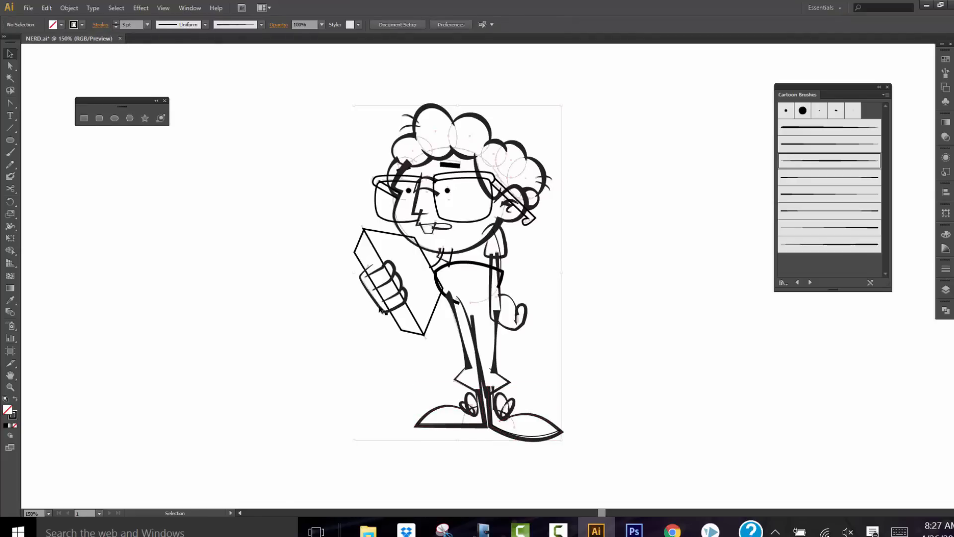
left_click(384, 289)
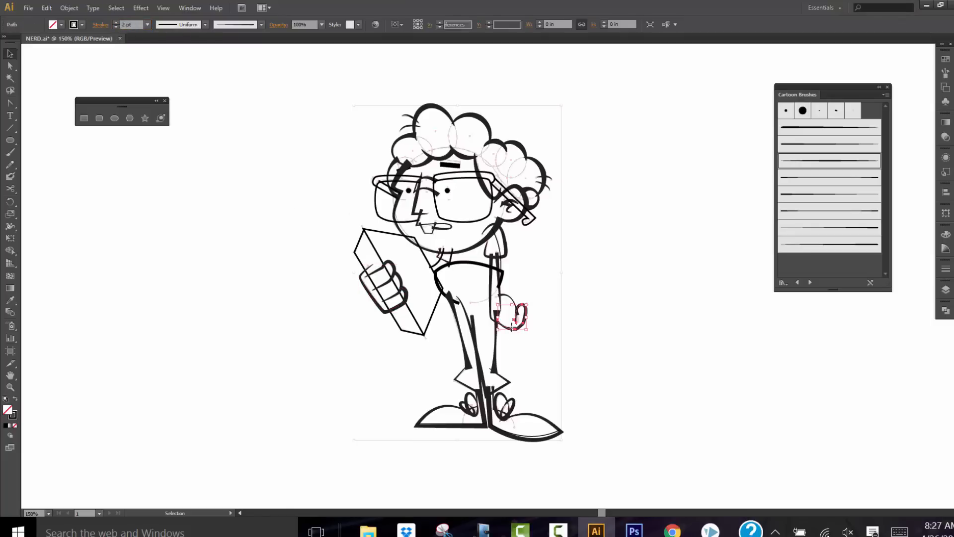
left_click(511, 317)
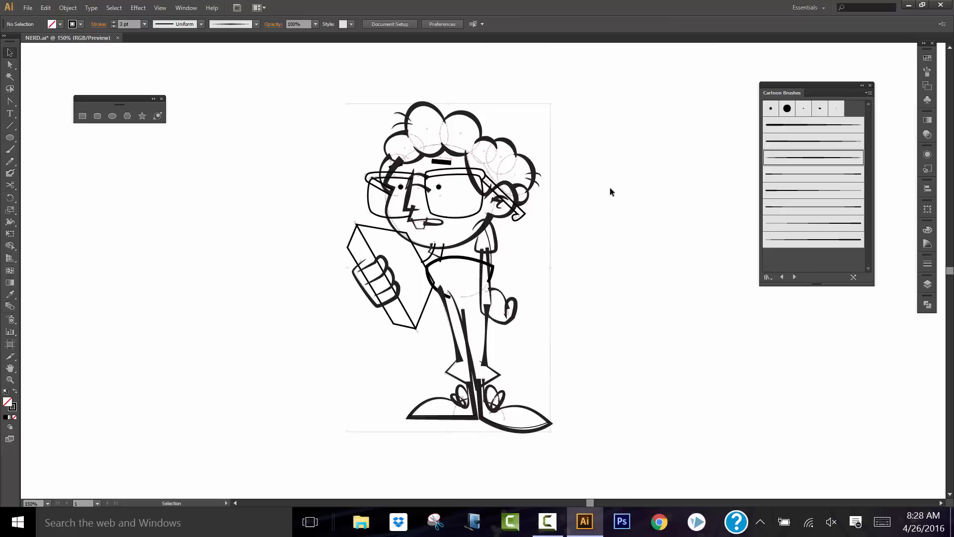
mouse_move(554, 199)
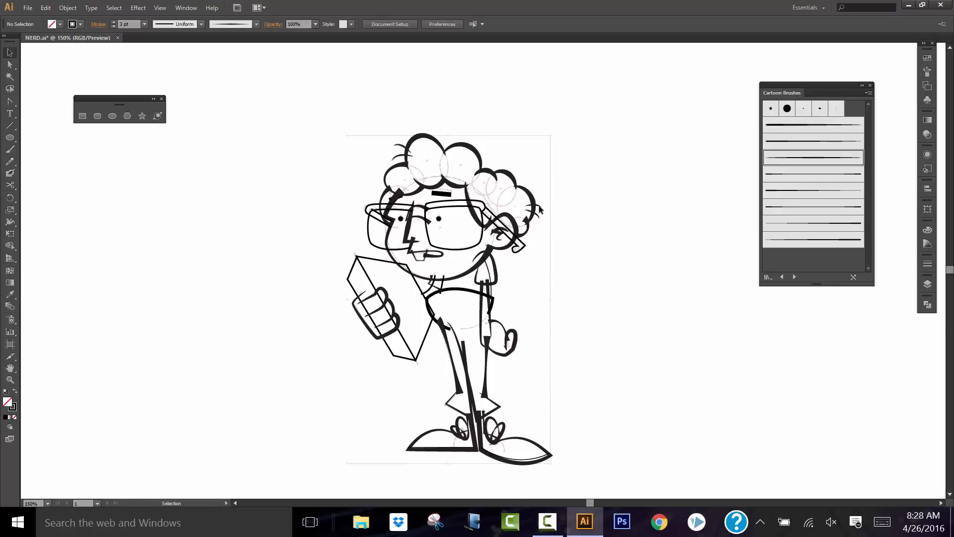
mouse_move(558, 263)
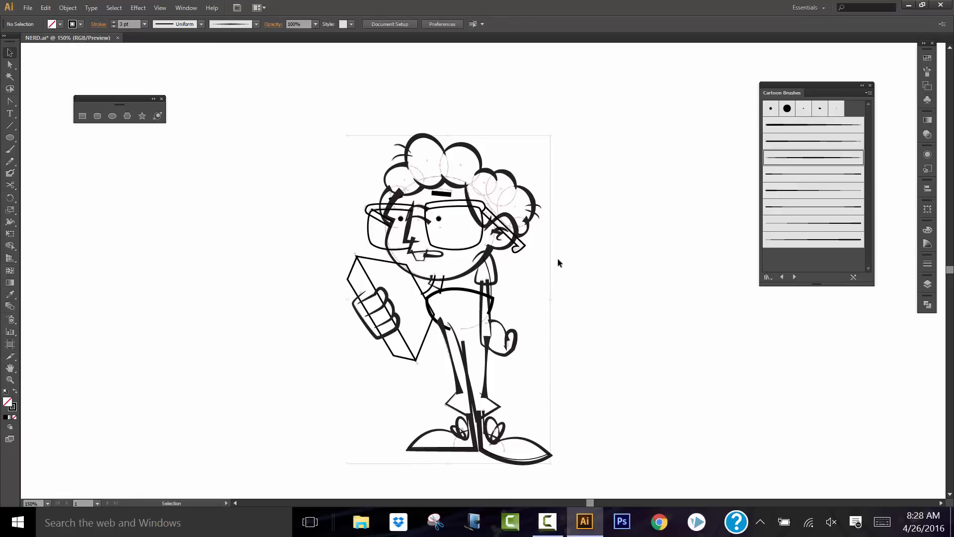
Step: Zoom in on the figure and show the Layers panel with the BRUSHES layer on top
scroll("up", 3)
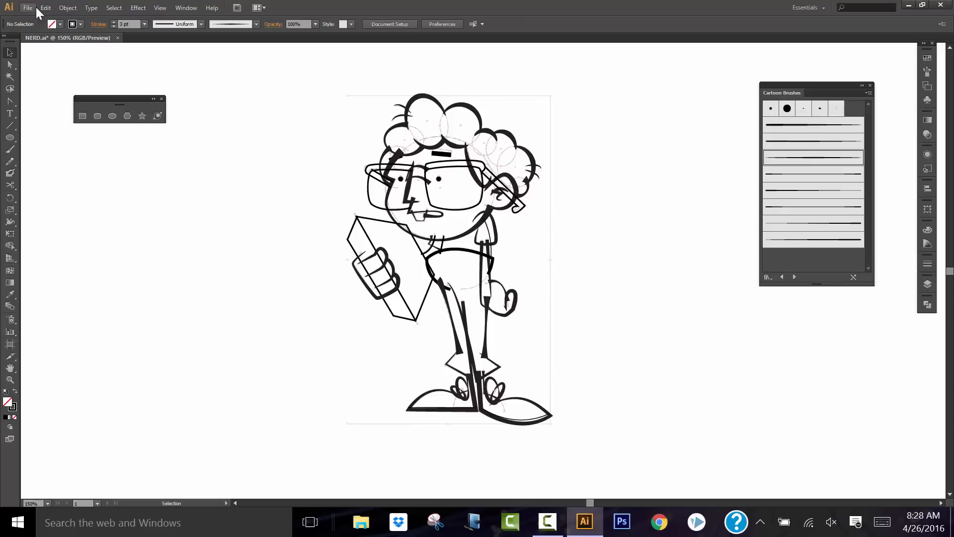
left_click(28, 7)
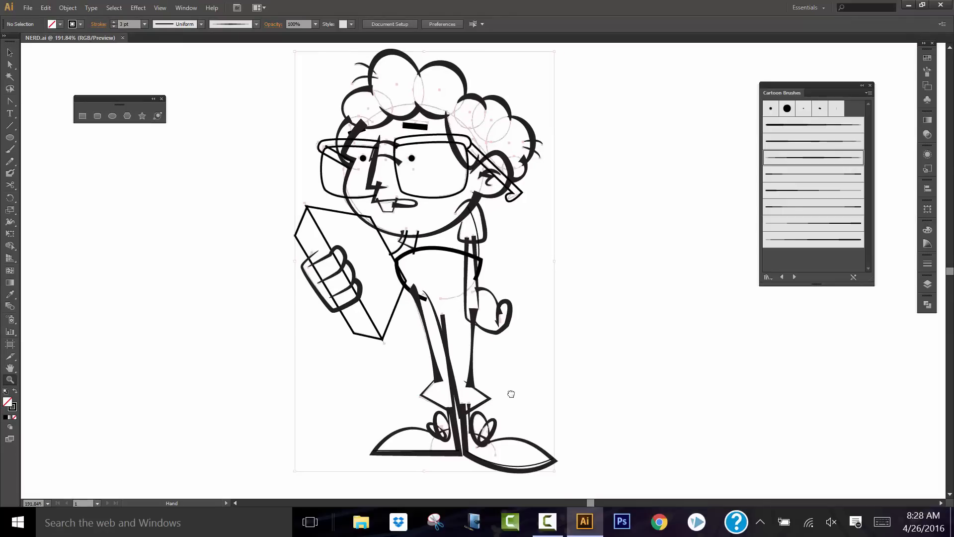
mouse_move(498, 315)
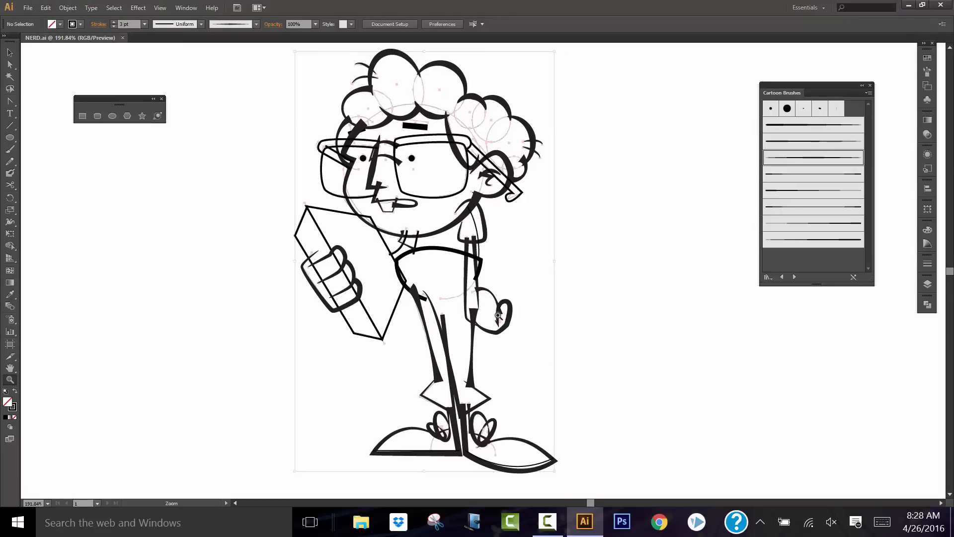
mouse_move(393, 296)
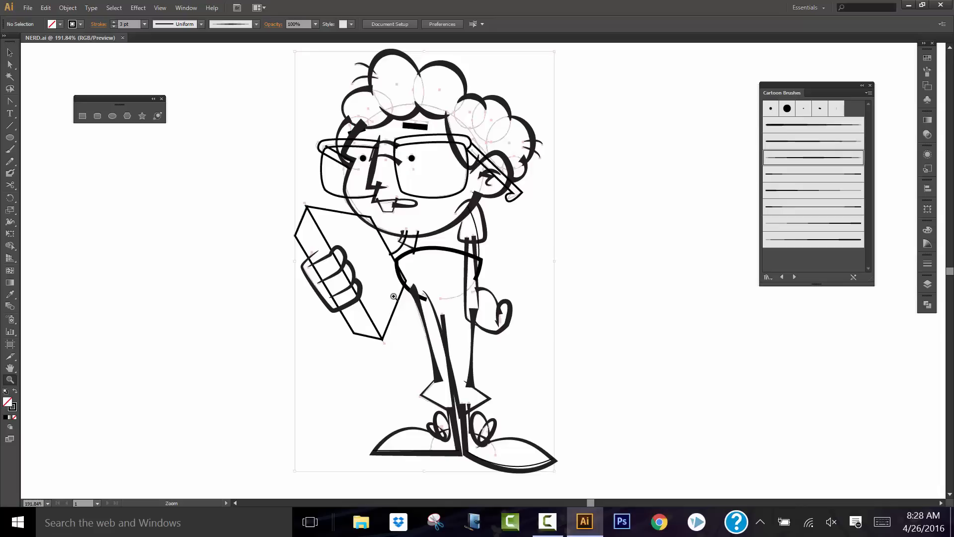
left_click(927, 283)
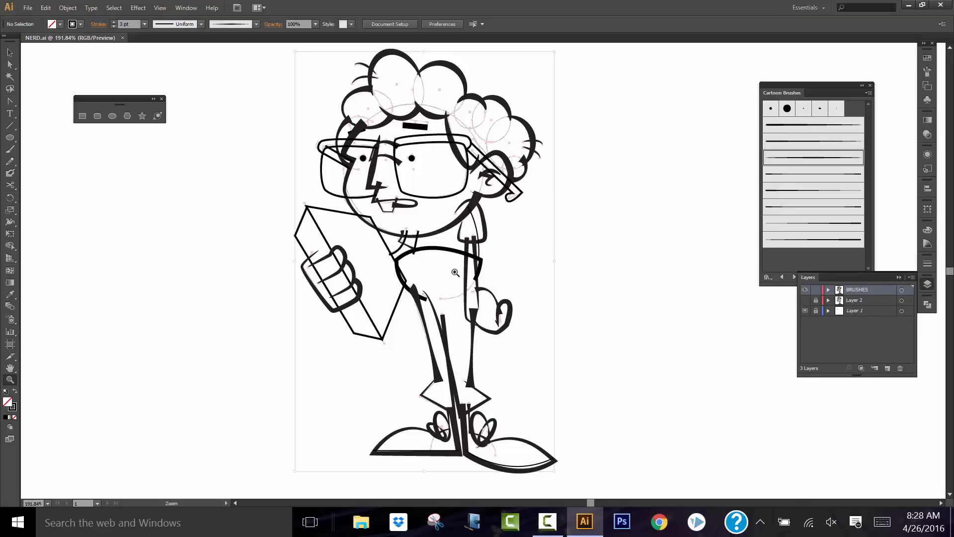
mouse_move(476, 196)
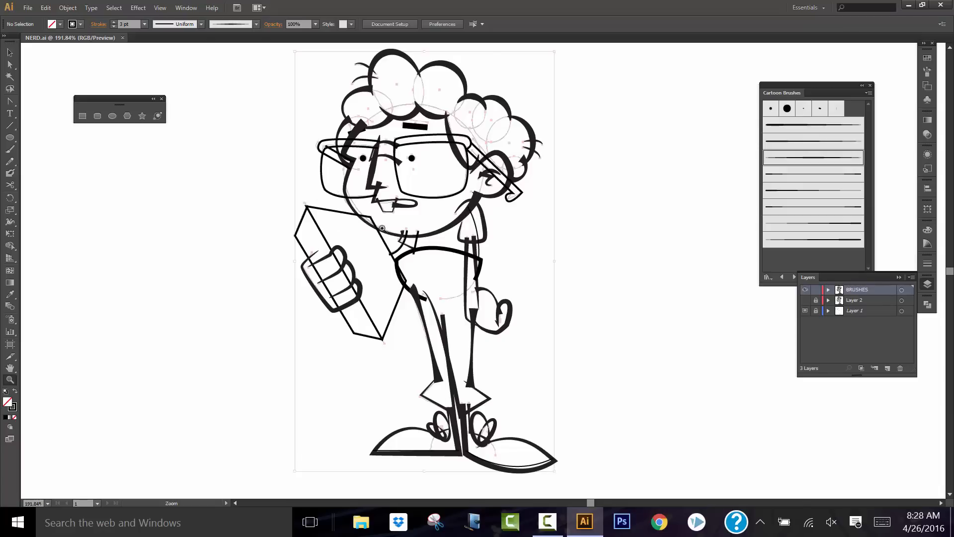
mouse_move(626, 335)
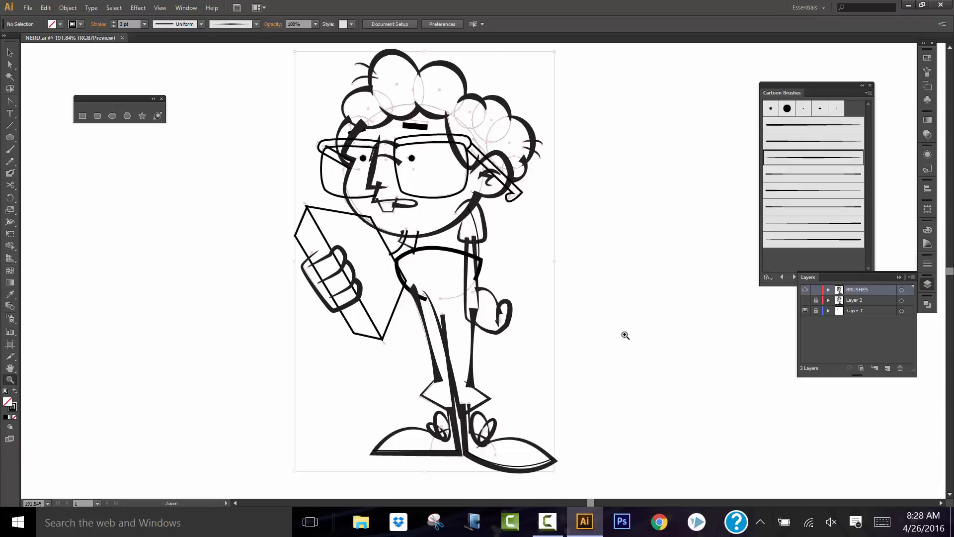
mouse_move(640, 349)
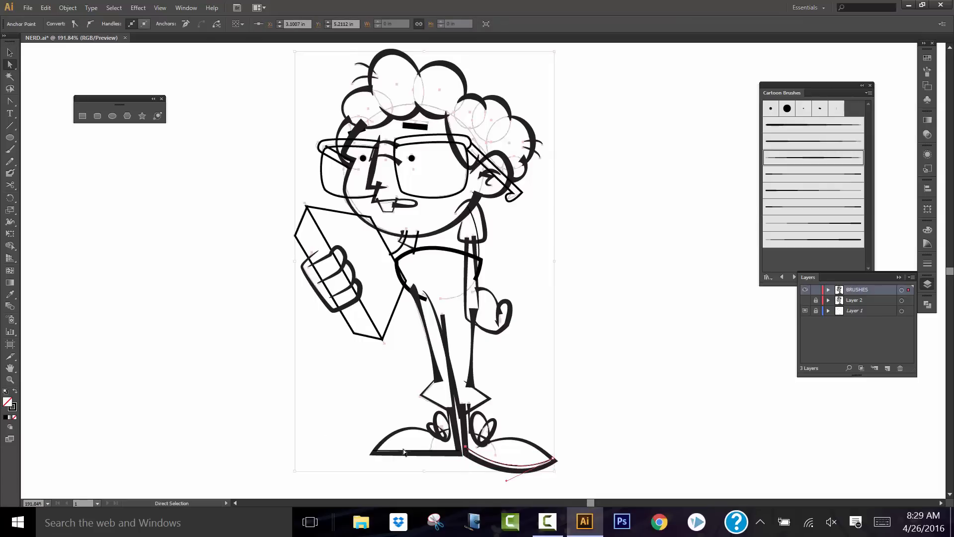
Step: Add a 1 pt basic stroke along the left shoe's sole, then select the lower pant legs
left_click(9, 51)
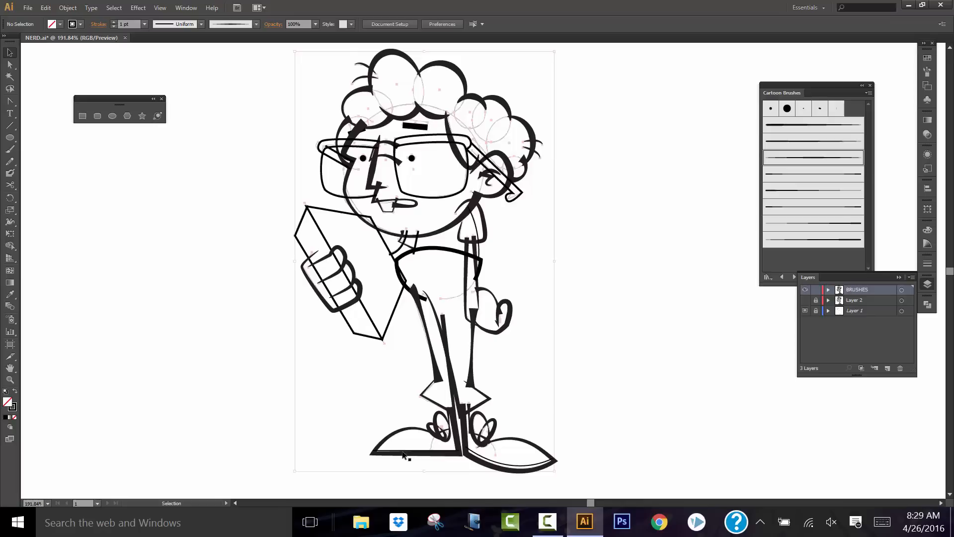
mouse_move(400, 455)
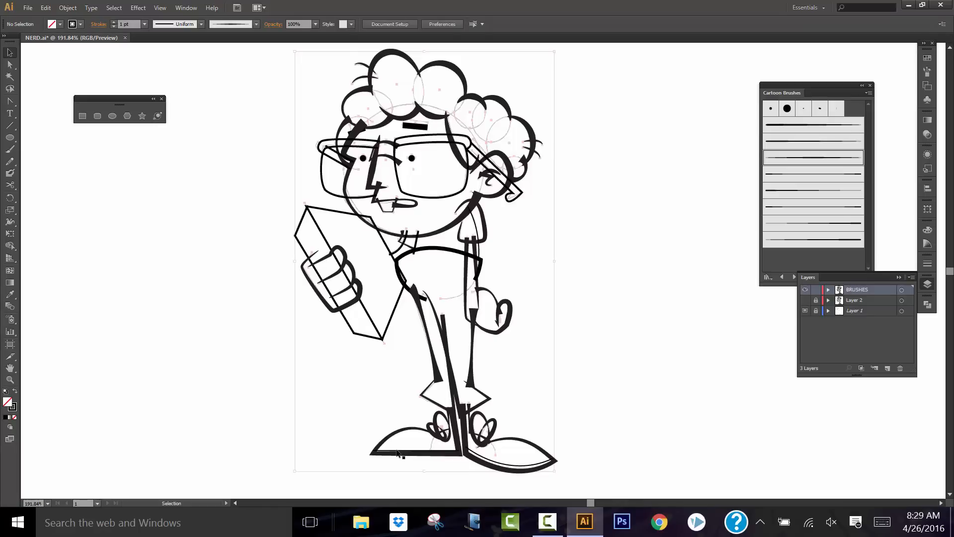
left_click(402, 453)
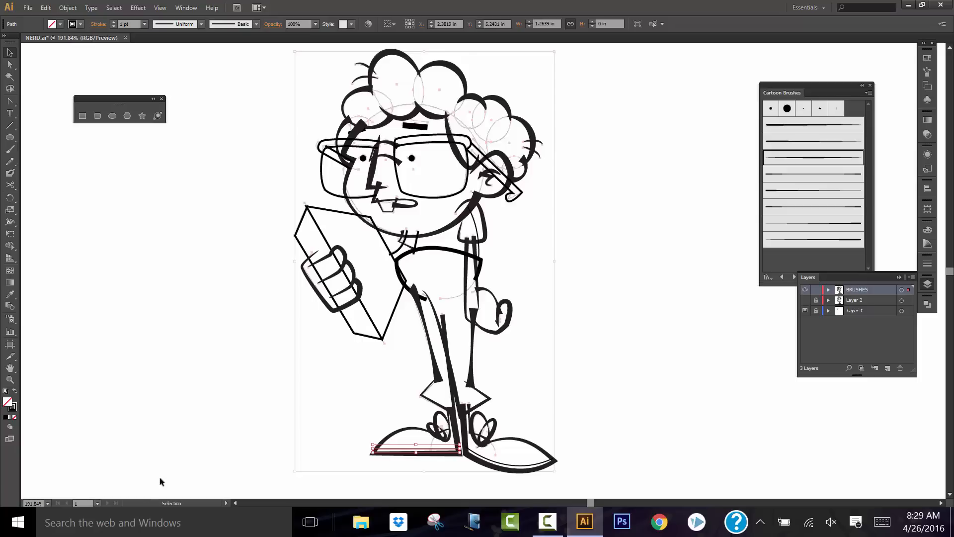
left_click(196, 429)
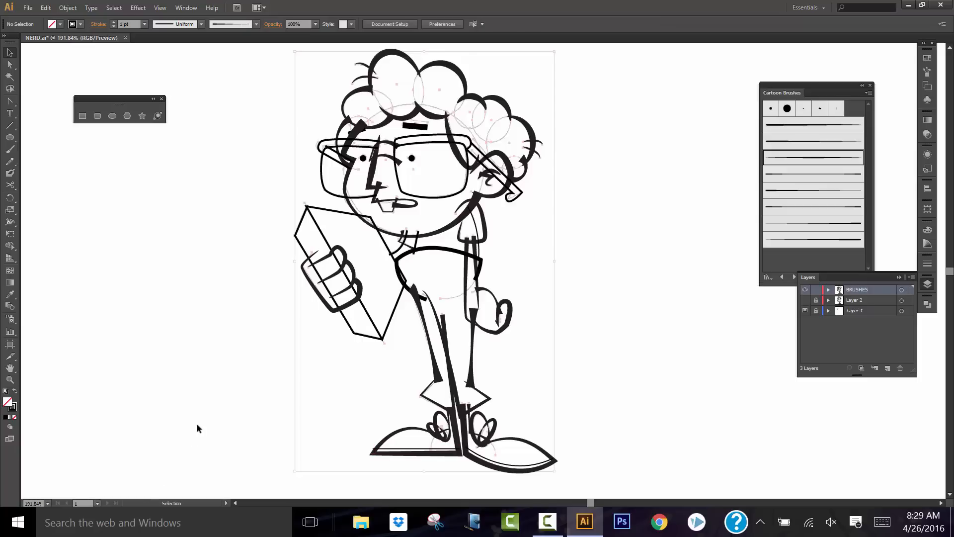
mouse_move(467, 381)
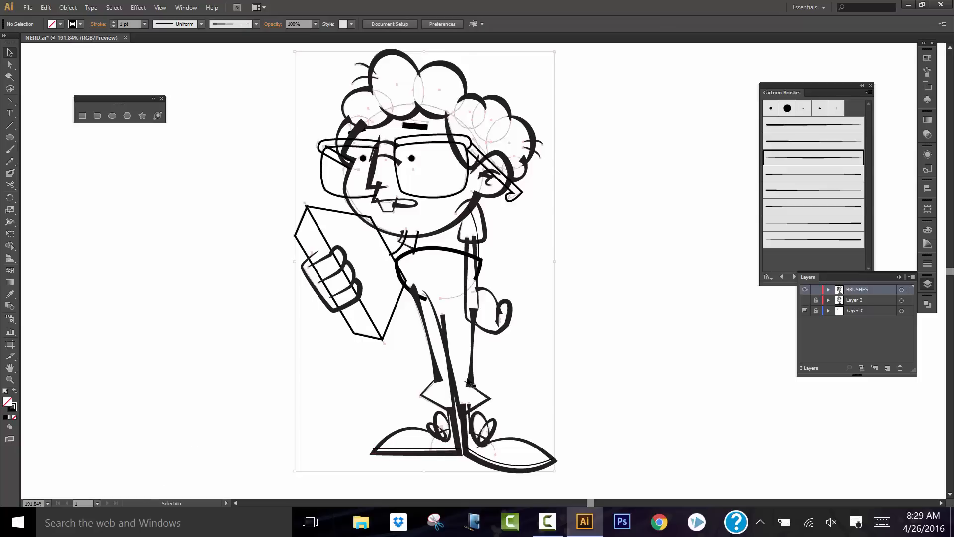
left_click(439, 377)
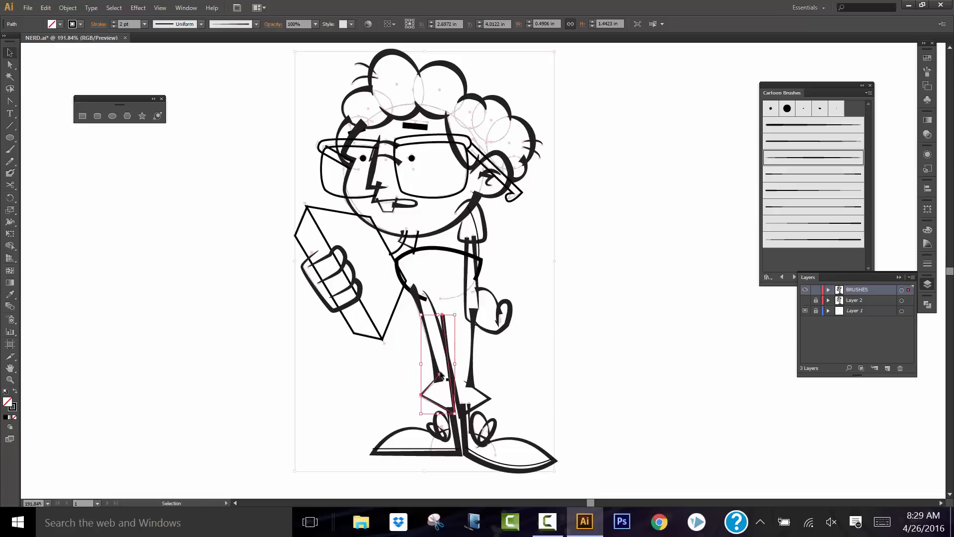